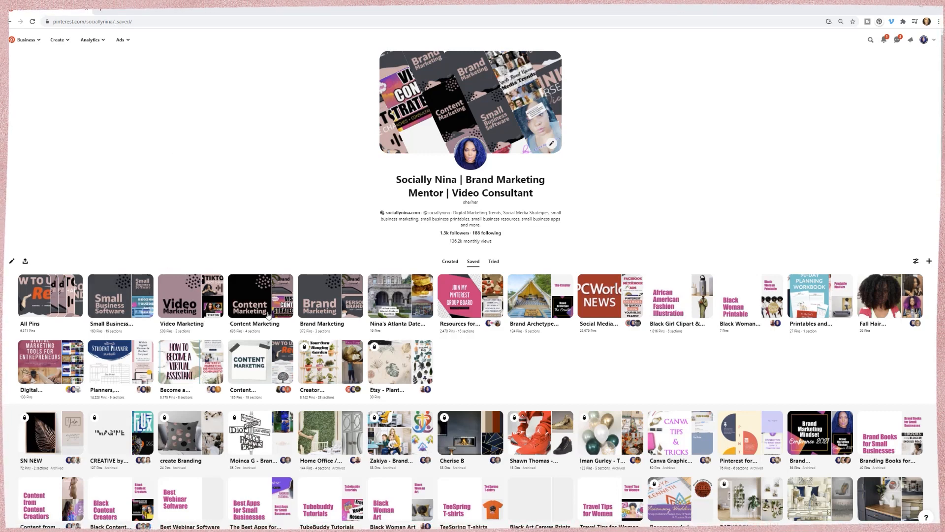
mouse_move(199, 230)
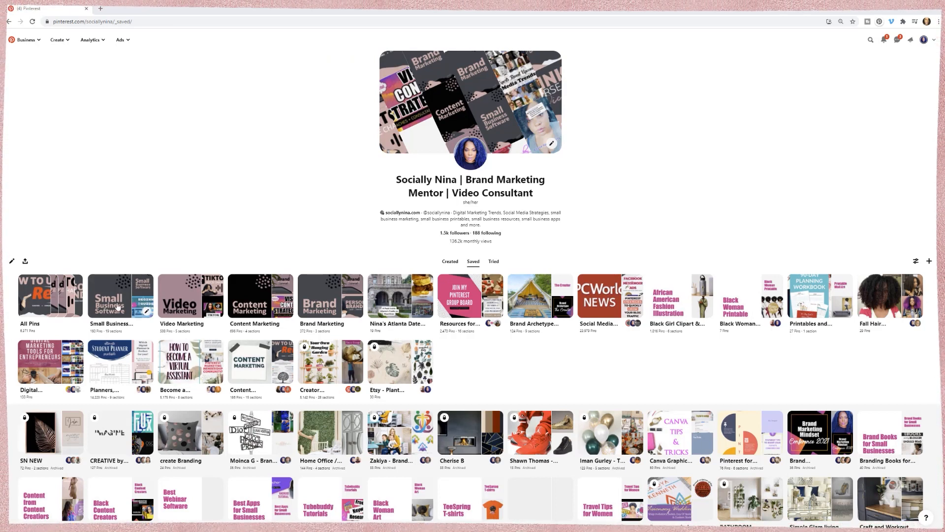
Start a new 1000 × 1500 Pinterest Pin design found by searching 'pinter' in Create a design.
click(121, 296)
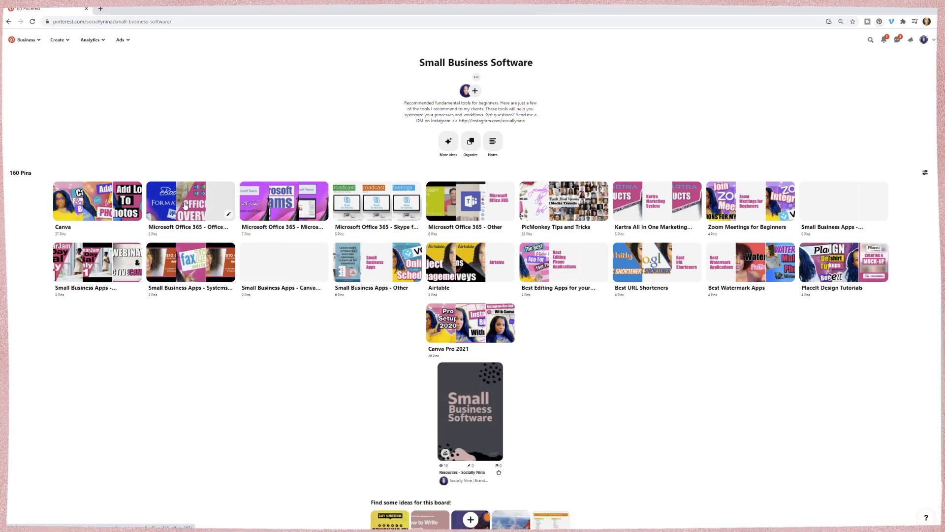
mouse_move(653, 212)
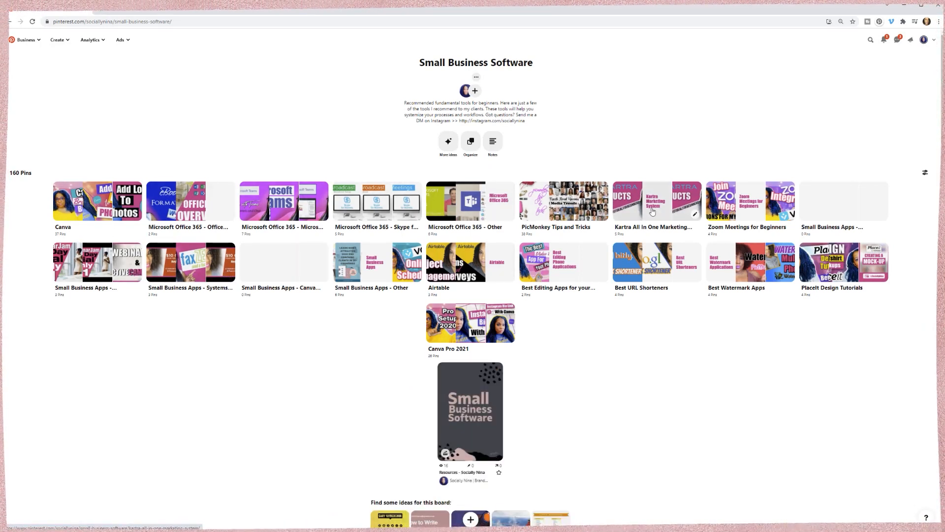
mouse_move(470, 411)
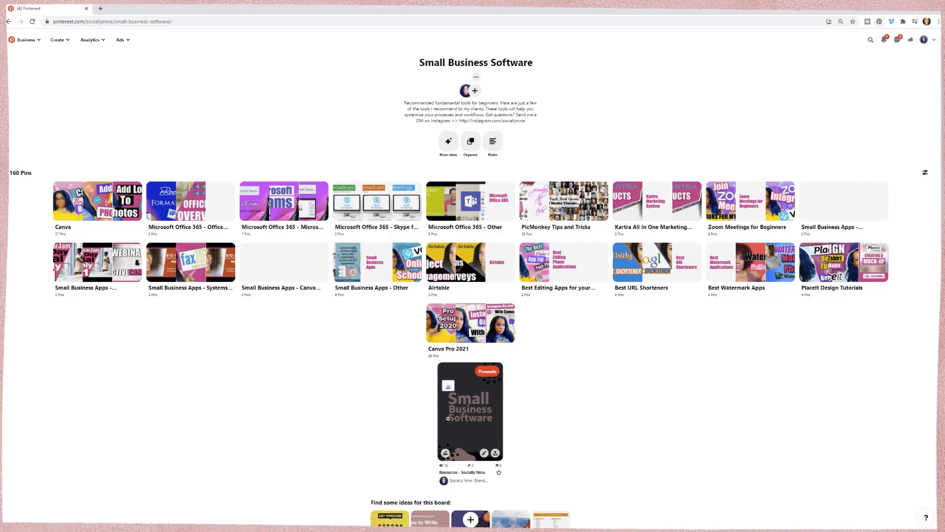
mouse_move(473, 426)
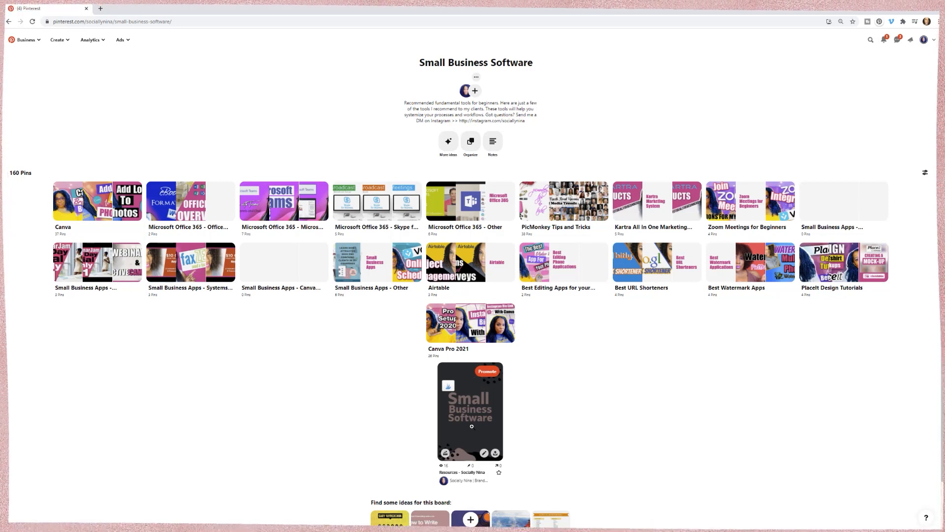
mouse_move(505, 394)
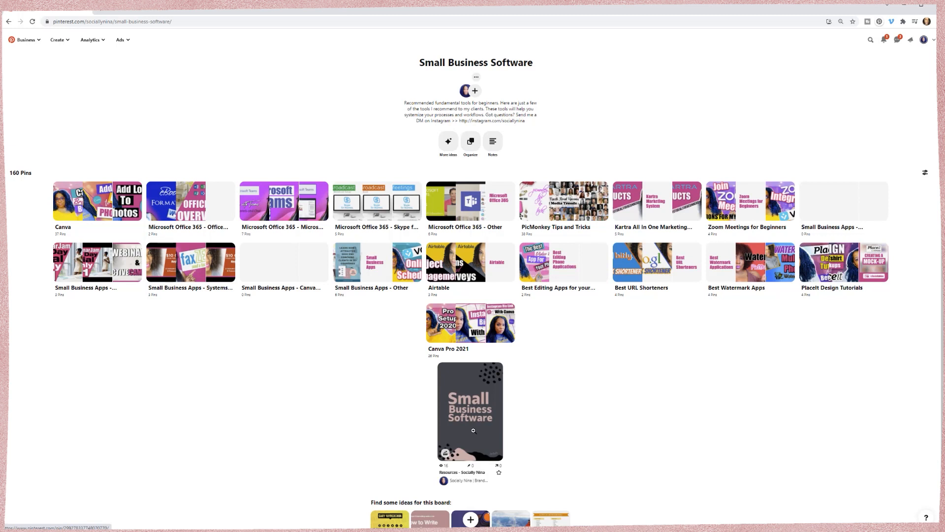
mouse_move(470, 411)
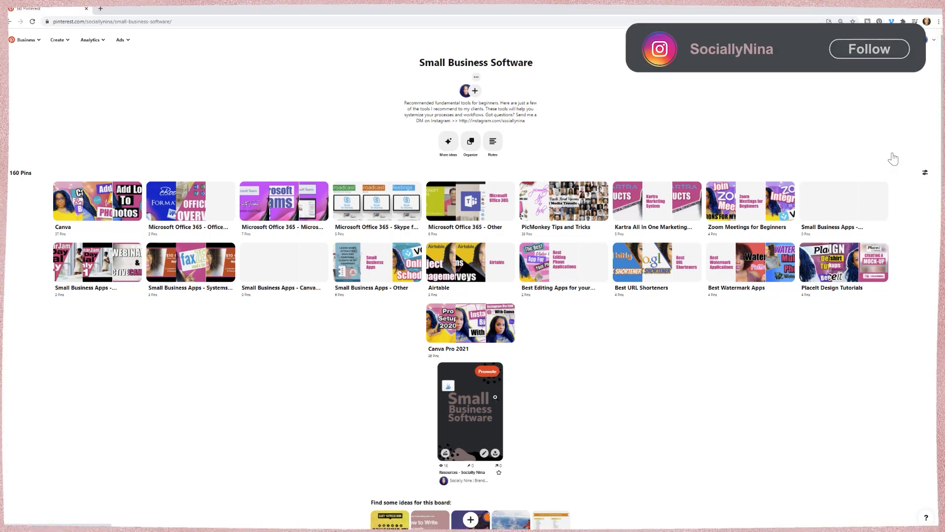
click(869, 48)
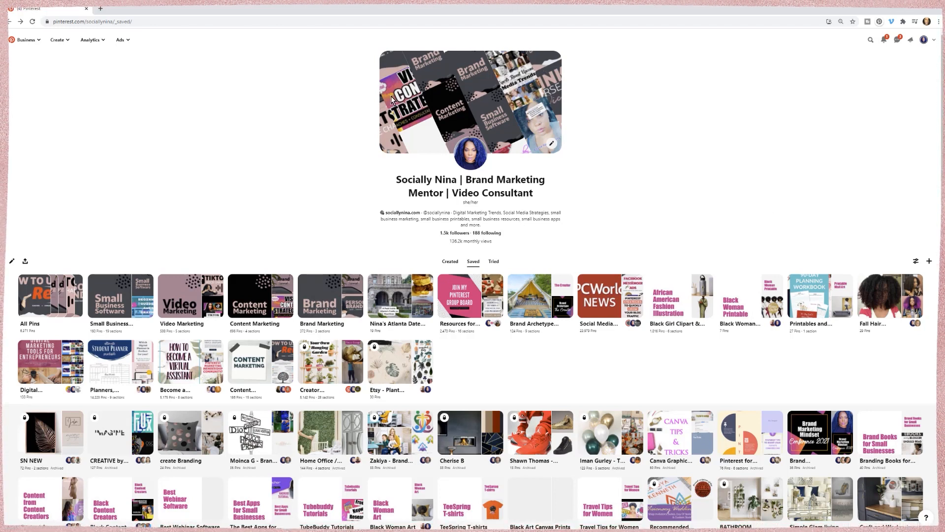
mouse_move(529, 110)
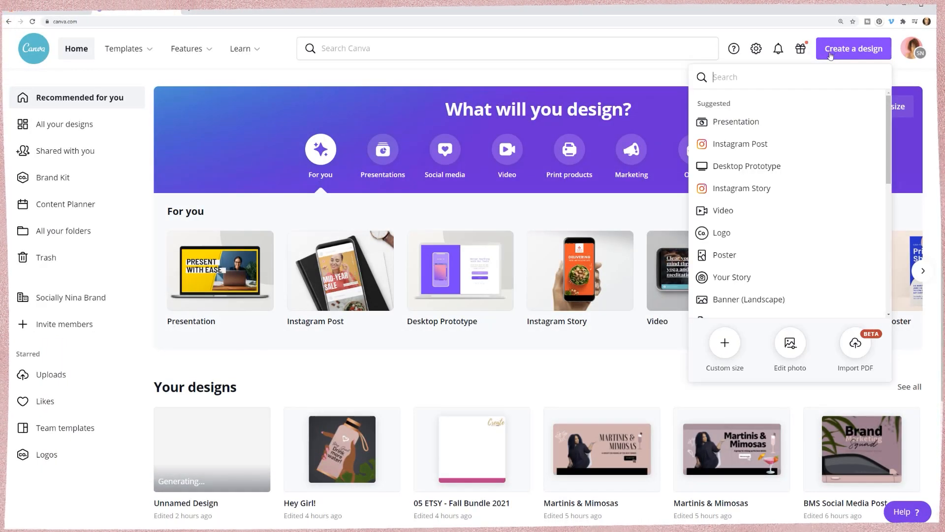
text(pinte)
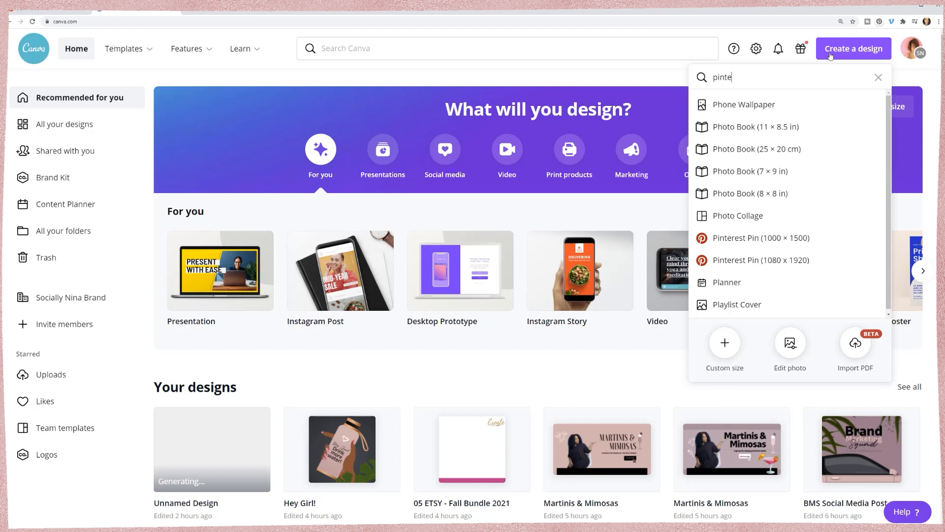
text(r)
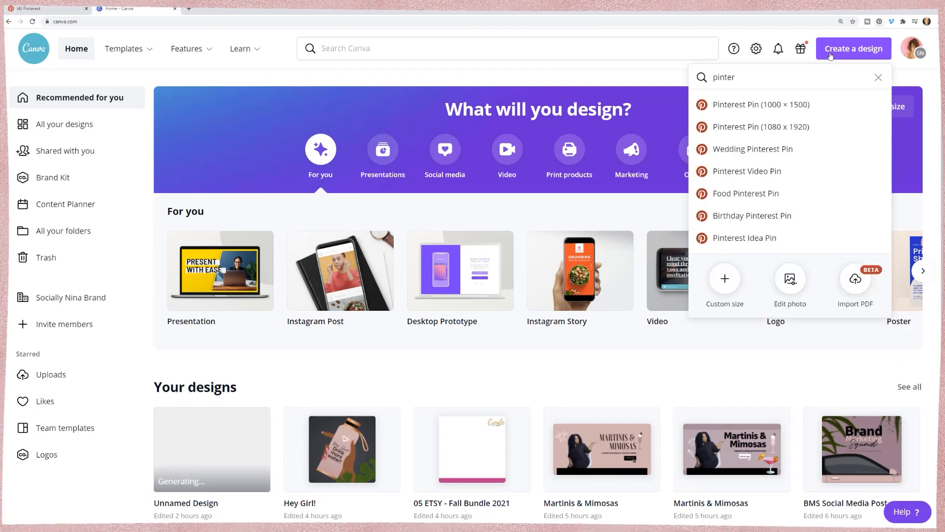
mouse_move(760, 105)
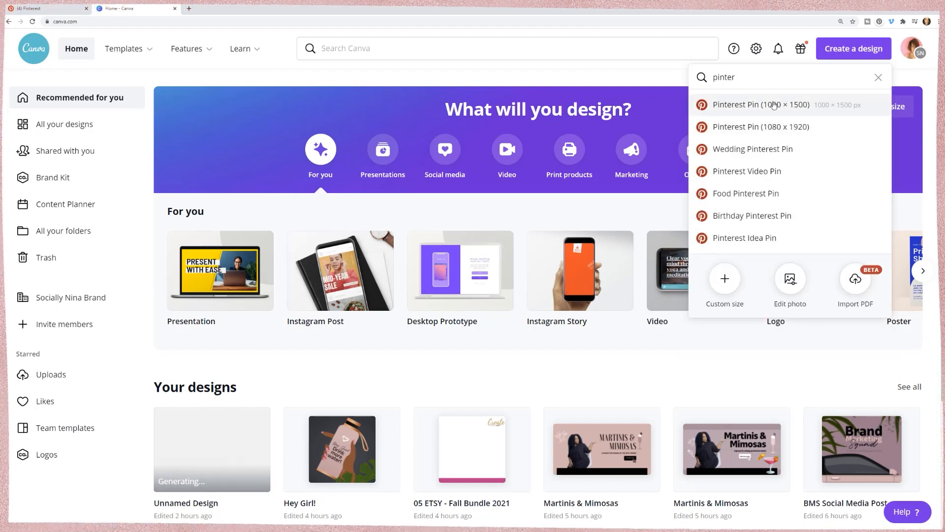
mouse_move(762, 127)
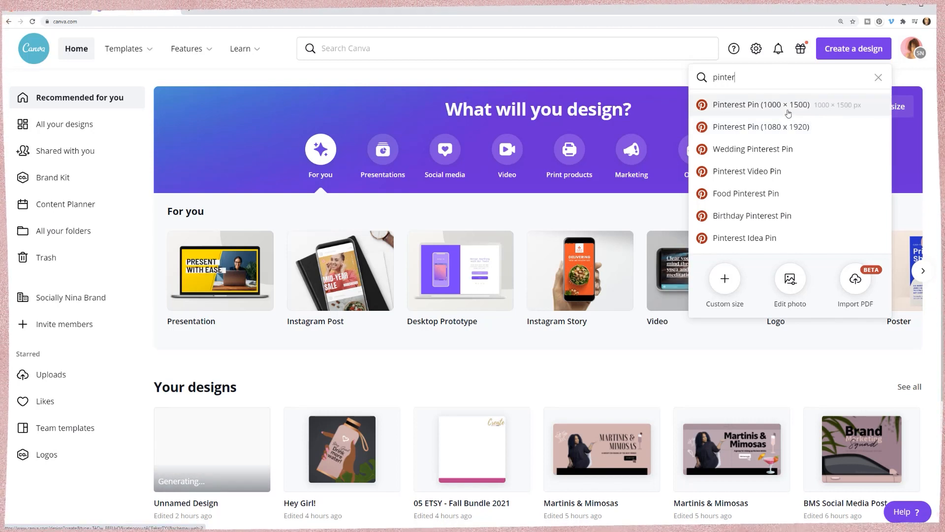
click(761, 105)
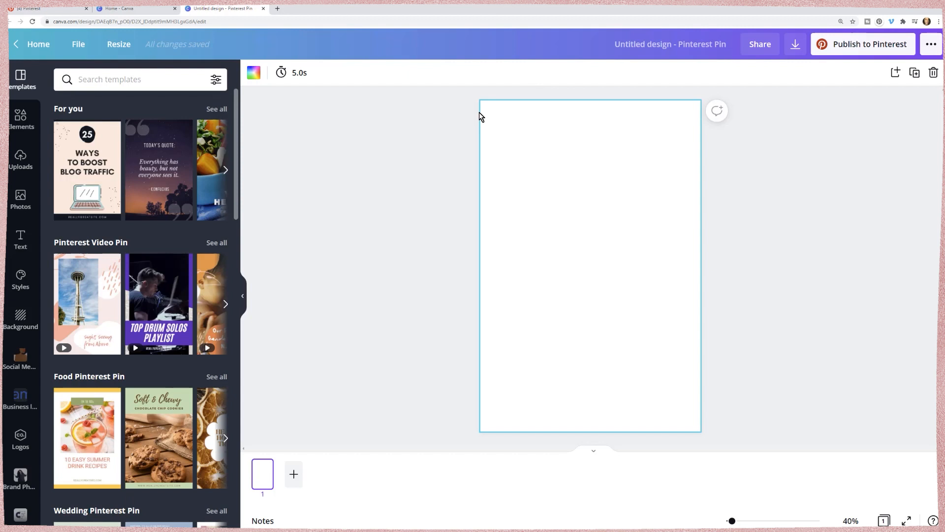
mouse_move(690, 411)
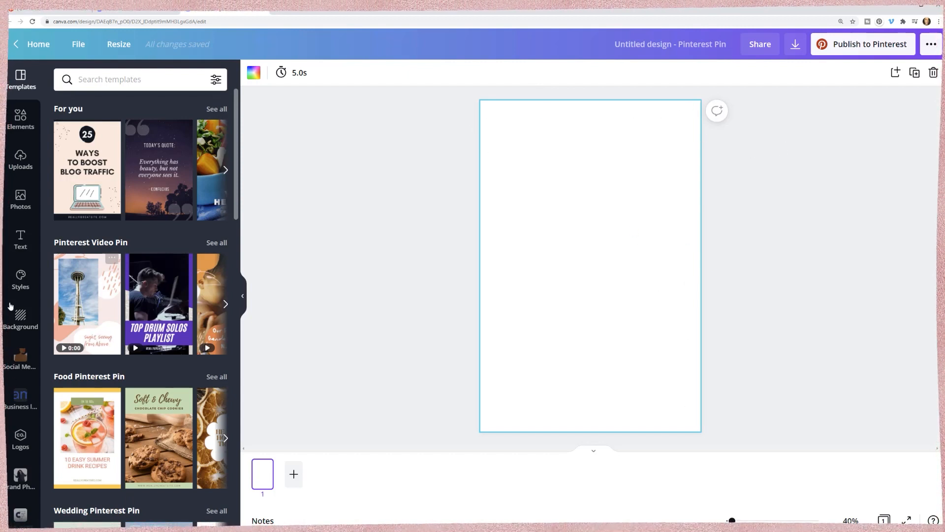
Apply the dried-orange Healthy Holiday Treats food template to the blank pin.
scroll(down, 3)
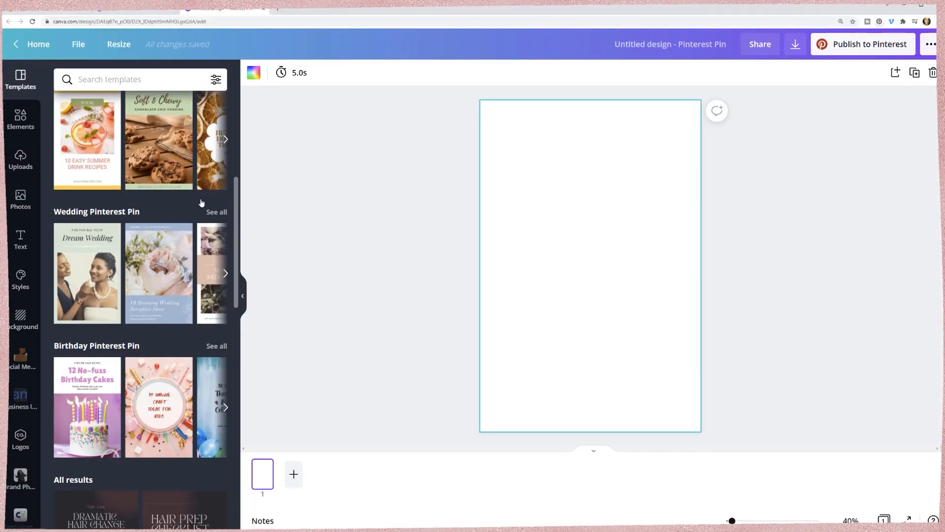
click(158, 139)
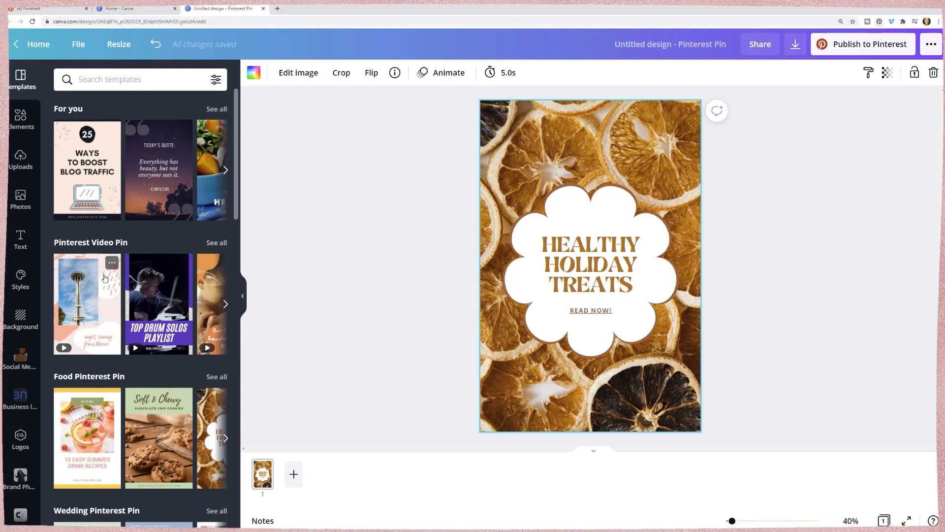
mouse_move(304, 271)
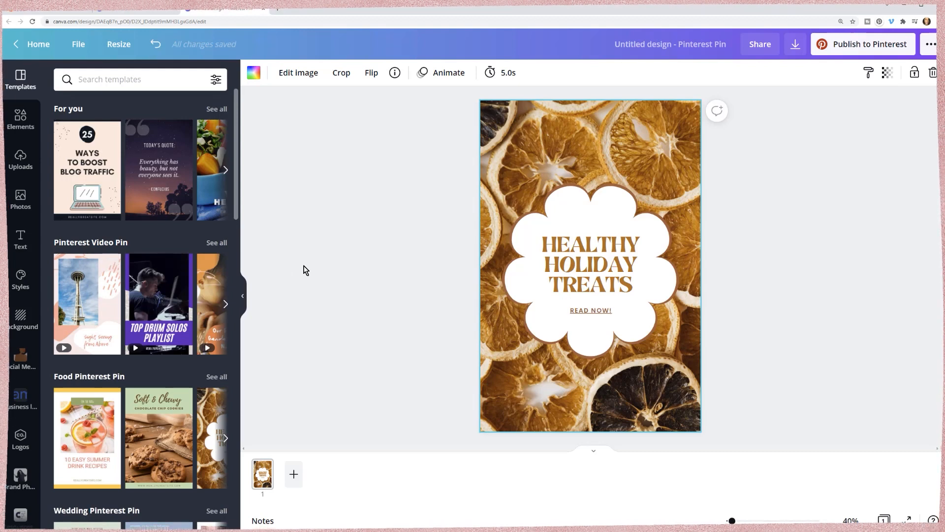
mouse_move(621, 132)
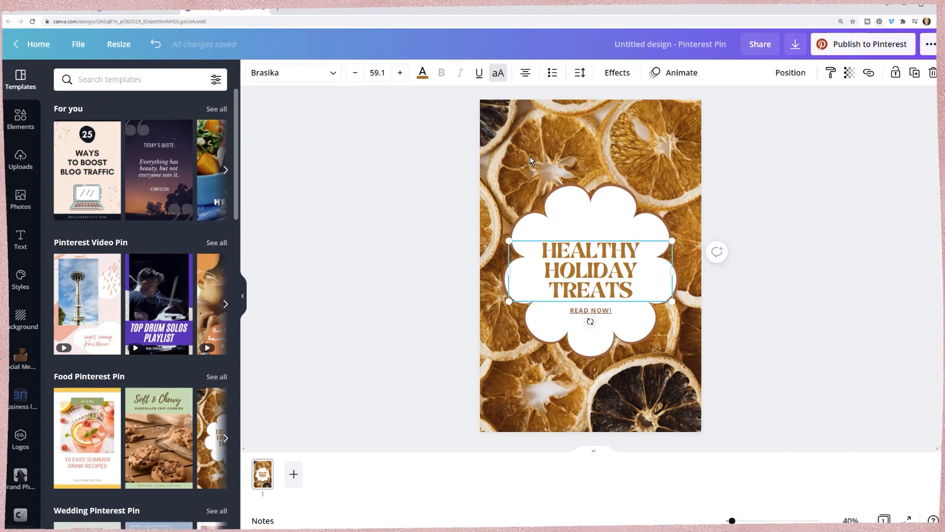
click(543, 150)
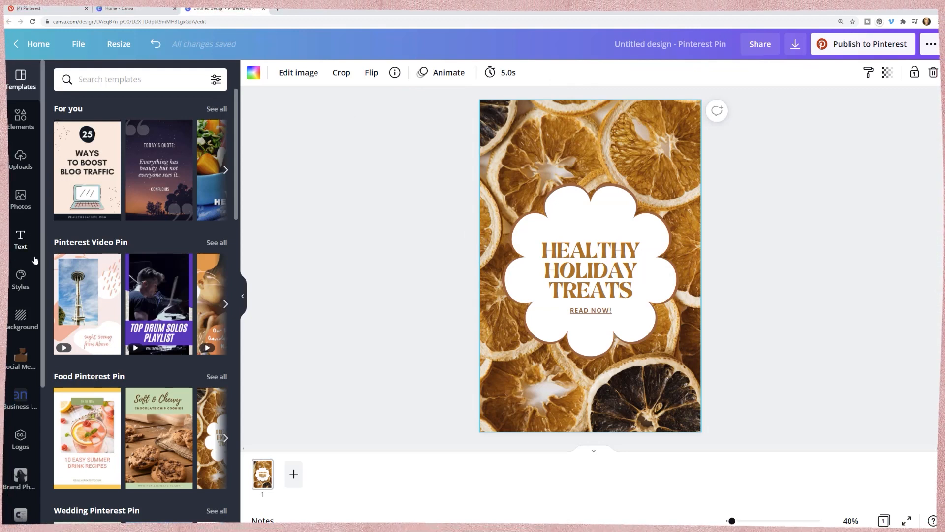
Swap the orange photo for a green leaf background and apply a trending style preset.
click(19, 319)
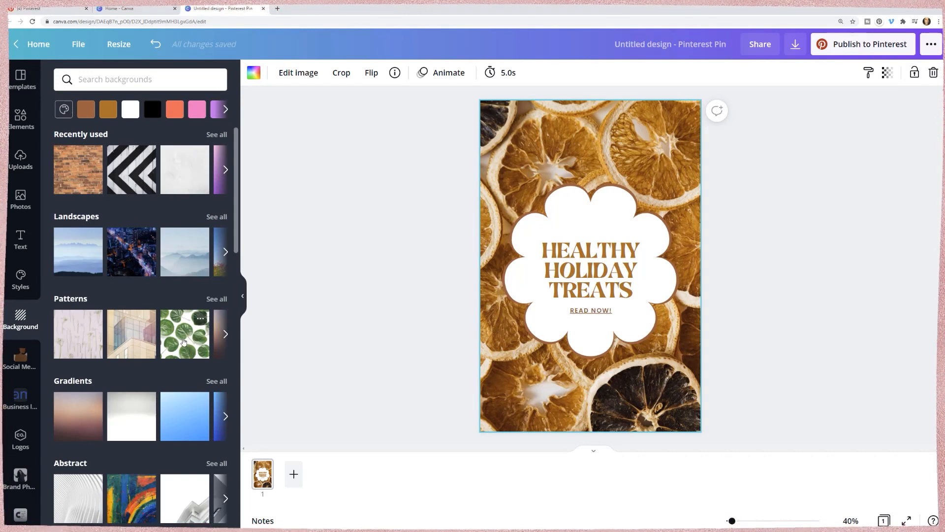
click(185, 334)
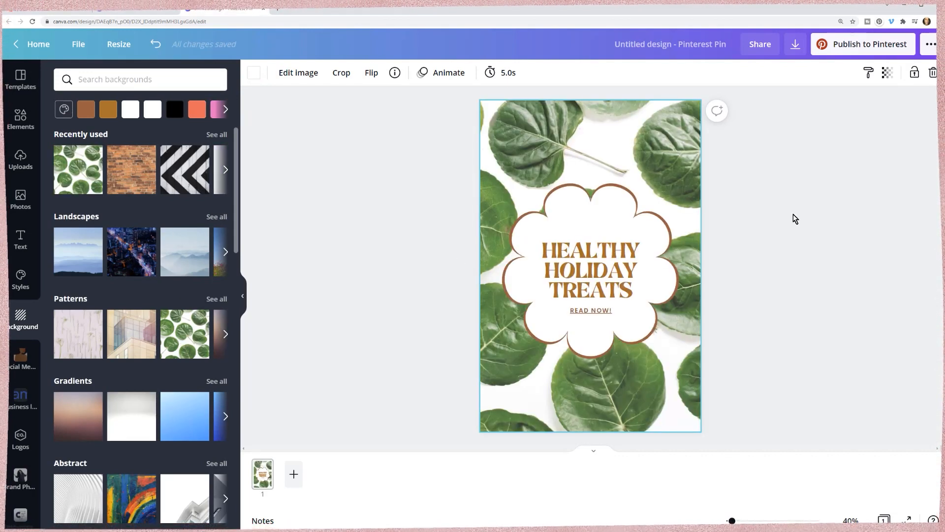
mouse_move(287, 237)
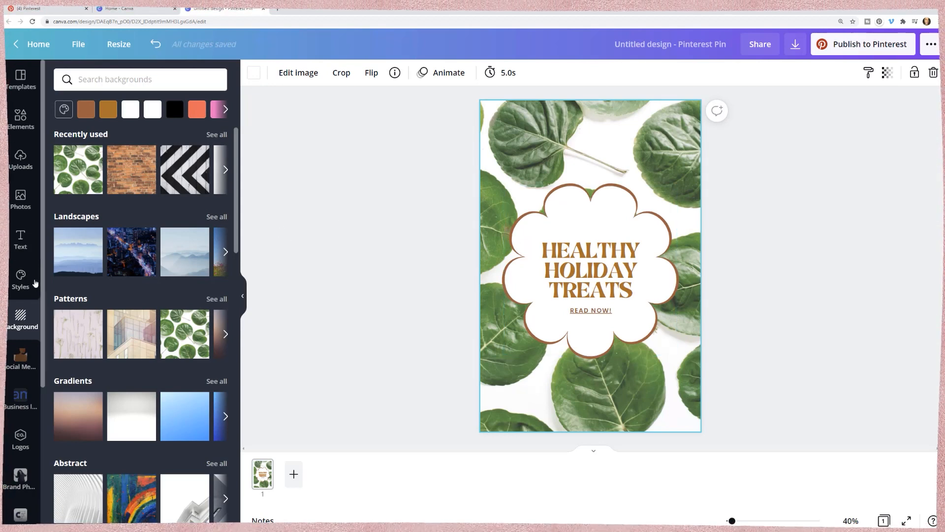
click(20, 280)
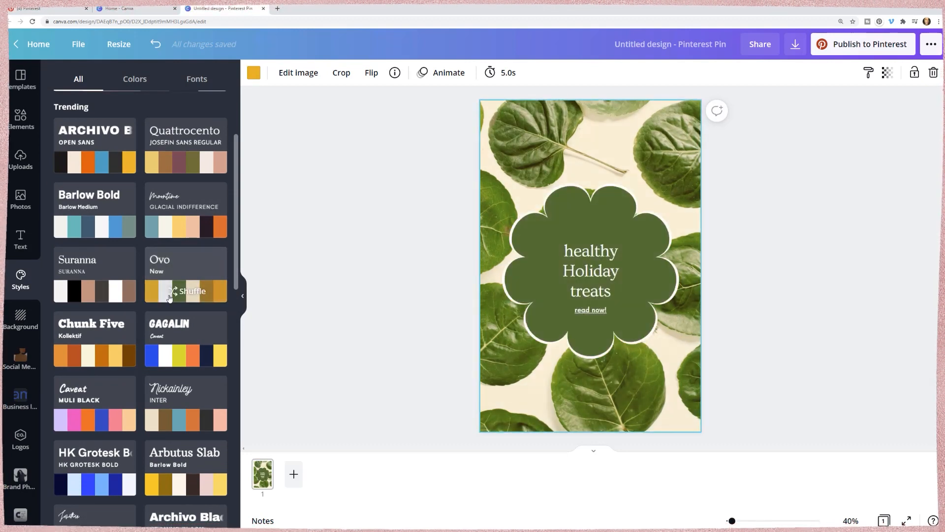
scroll(down, 3)
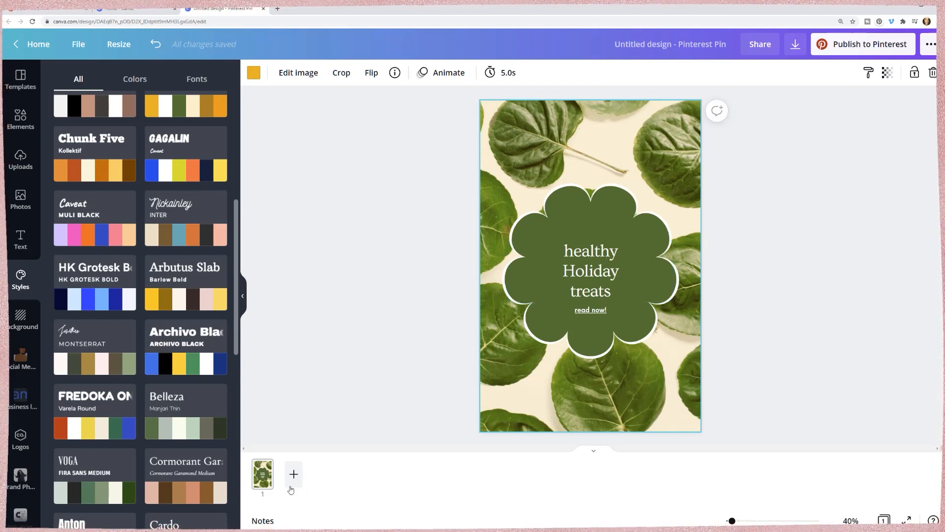
Add a second plain yellow page to the design and return to the template browser.
click(294, 473)
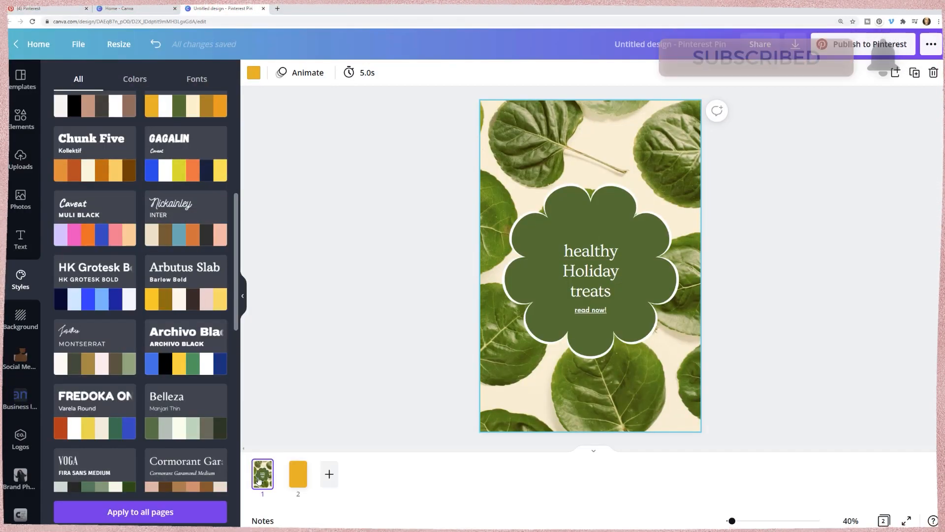
click(298, 474)
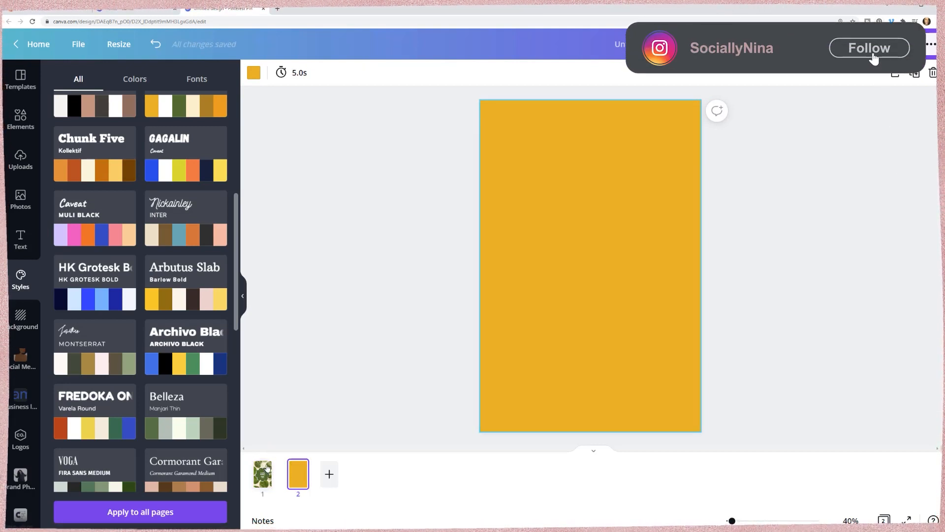
click(869, 48)
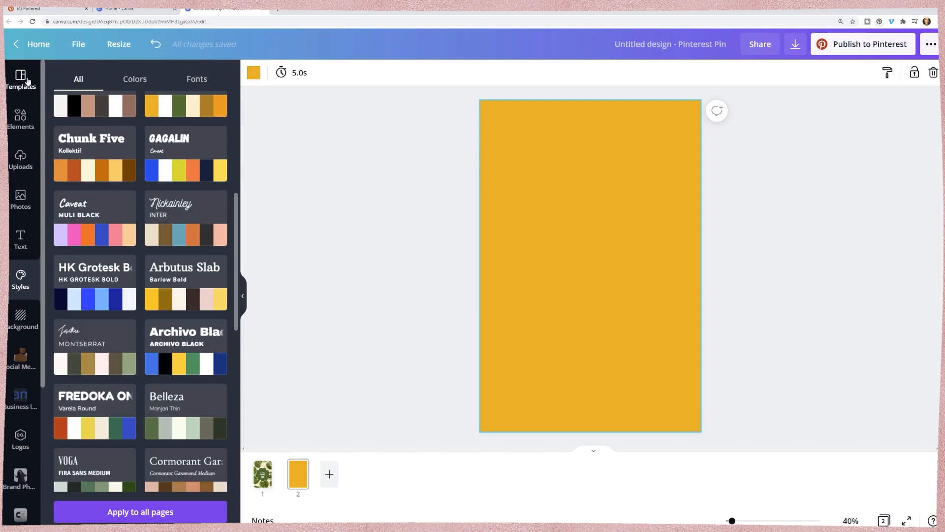
click(20, 79)
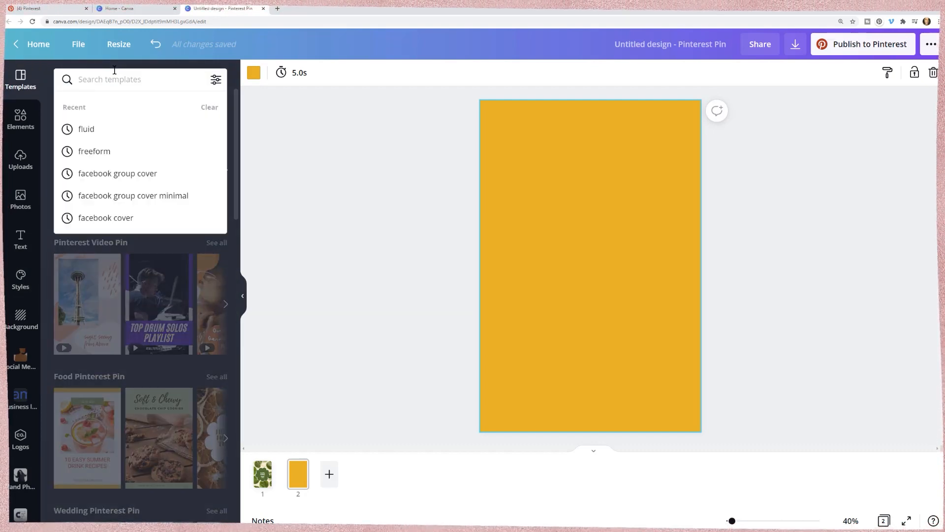
Search templates for 'blob', then move to the Elements library instead.
text(blob)
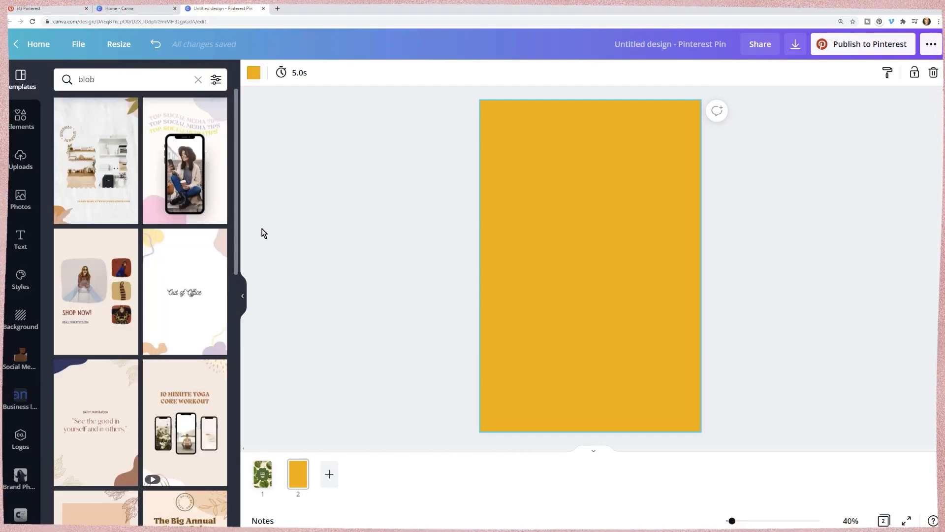
mouse_move(171, 281)
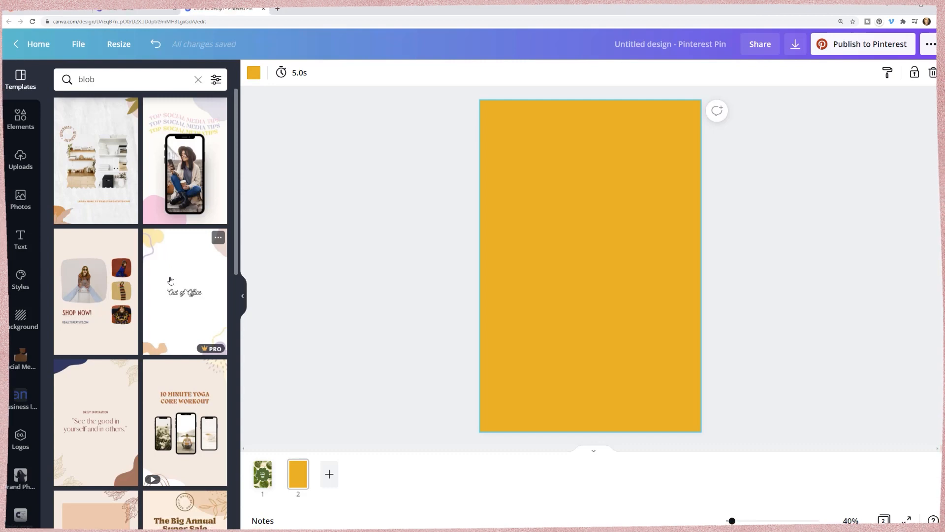
scroll(down, 3)
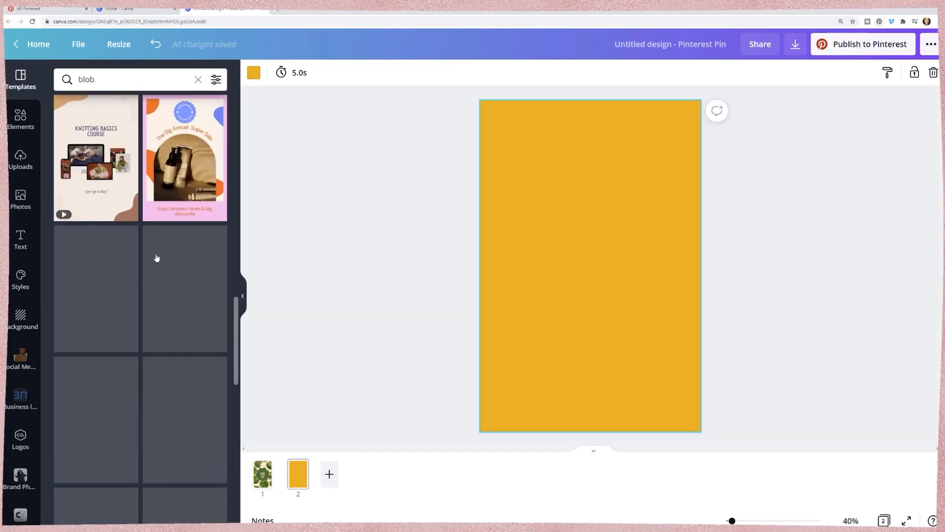
click(20, 118)
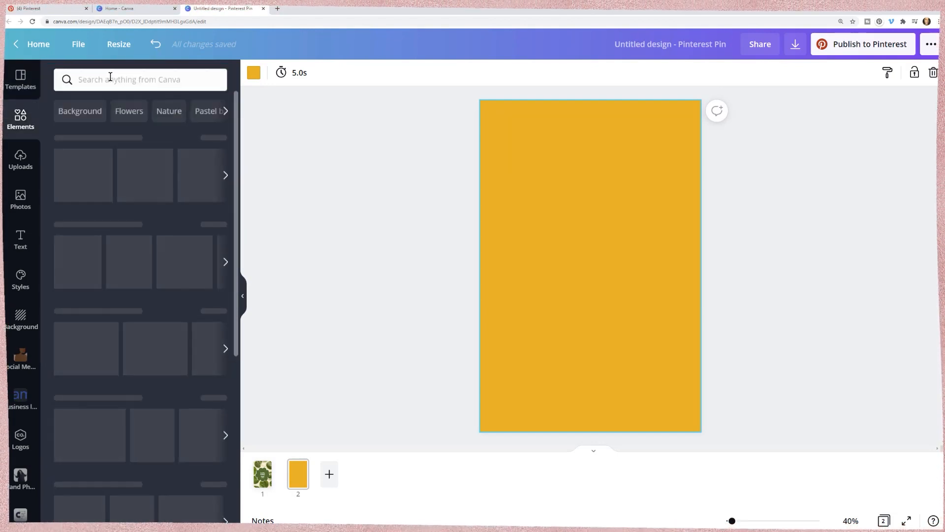
Add an orange blob and similar Magic Recommendation shapes at the yellow page's corners.
text(blob)
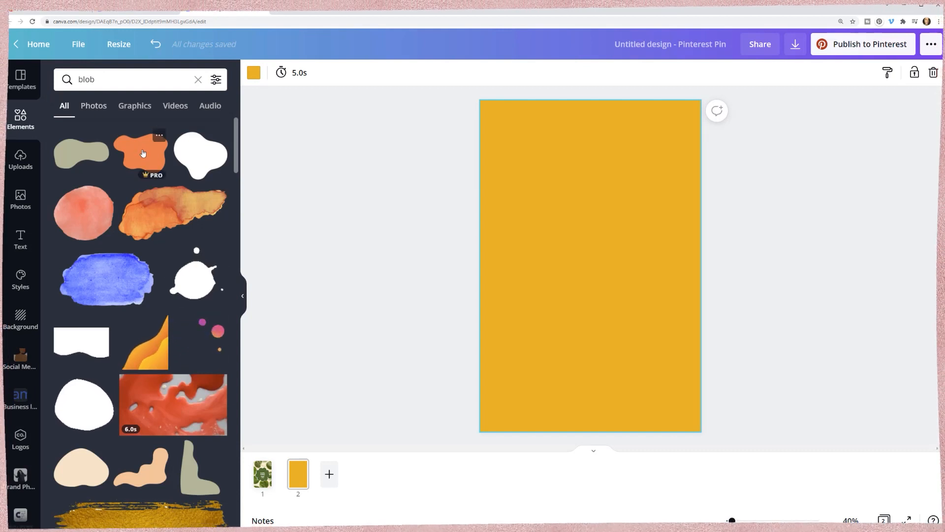
click(141, 153)
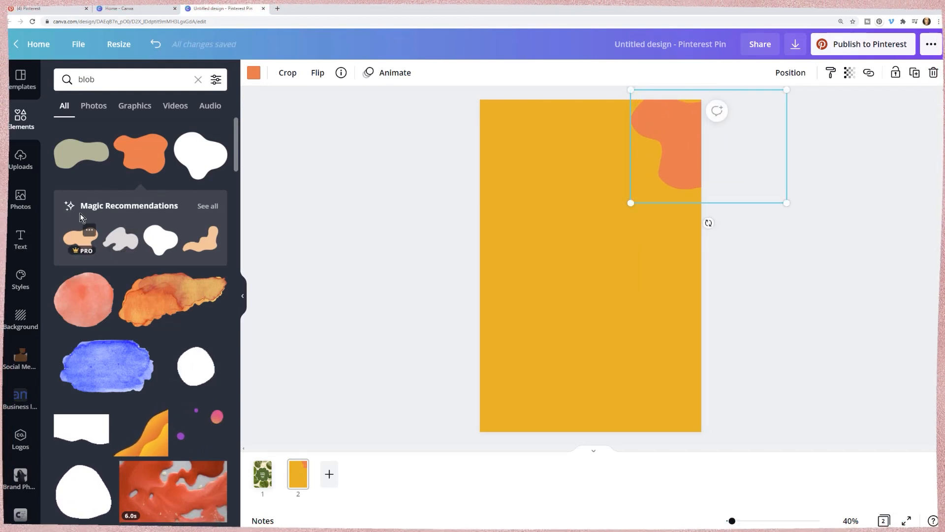
click(207, 205)
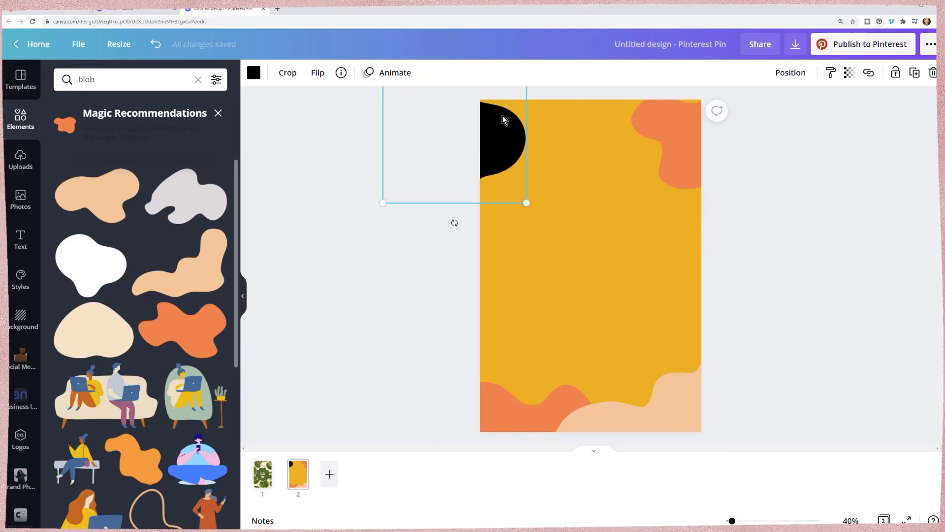
click(127, 79)
text(dots)
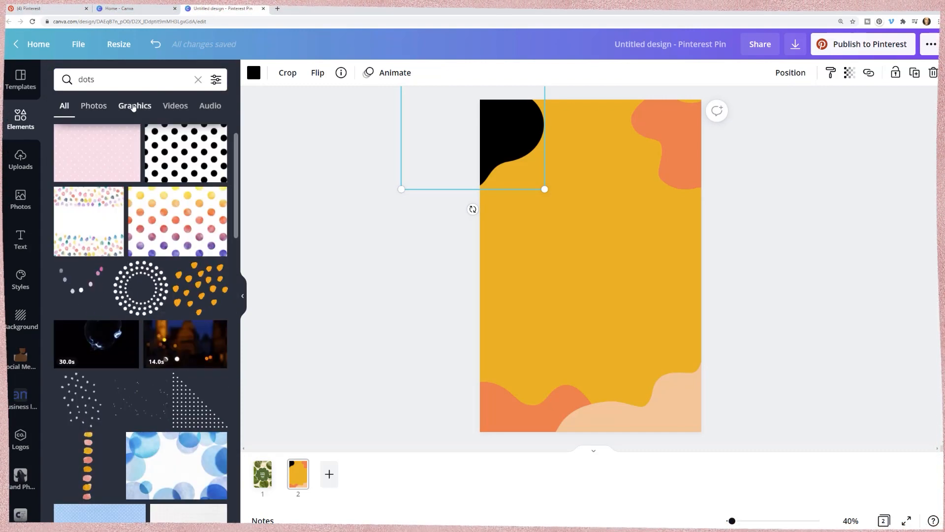
Add a pink dots graphic and place copies down both sides of the yellow page.
click(134, 106)
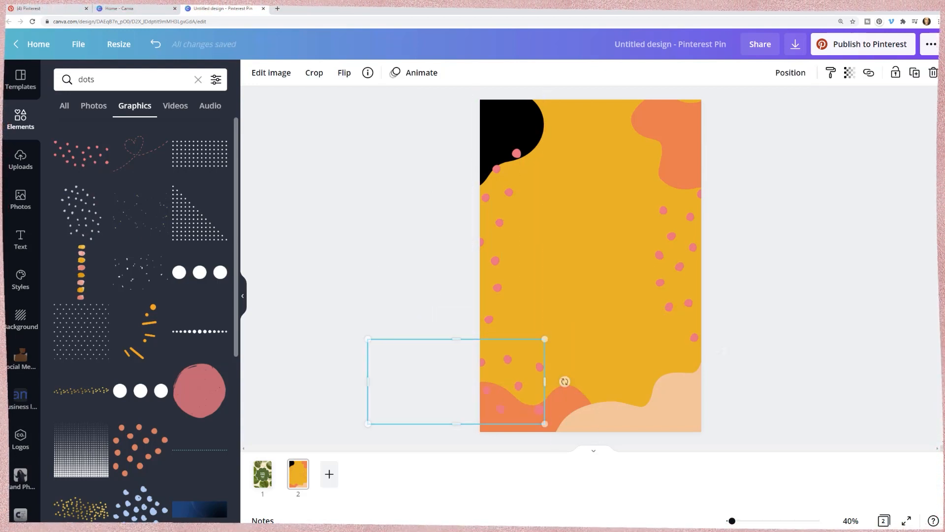
click(412, 110)
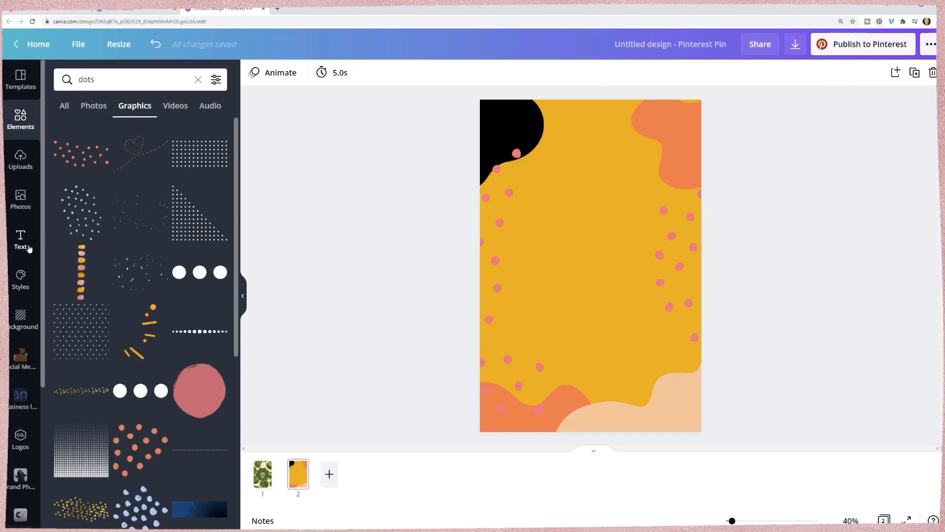
click(21, 240)
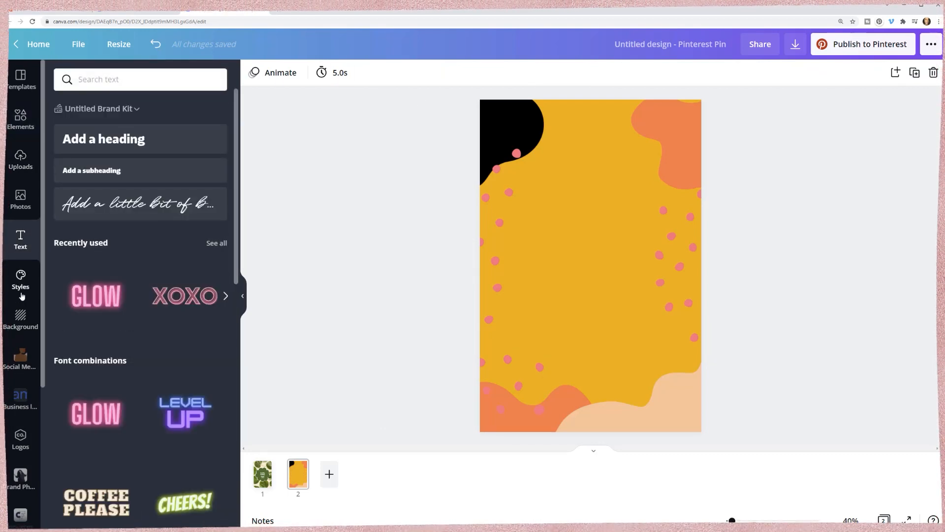
Apply the brand colour palette and shuffle it across the second page a few times.
click(21, 279)
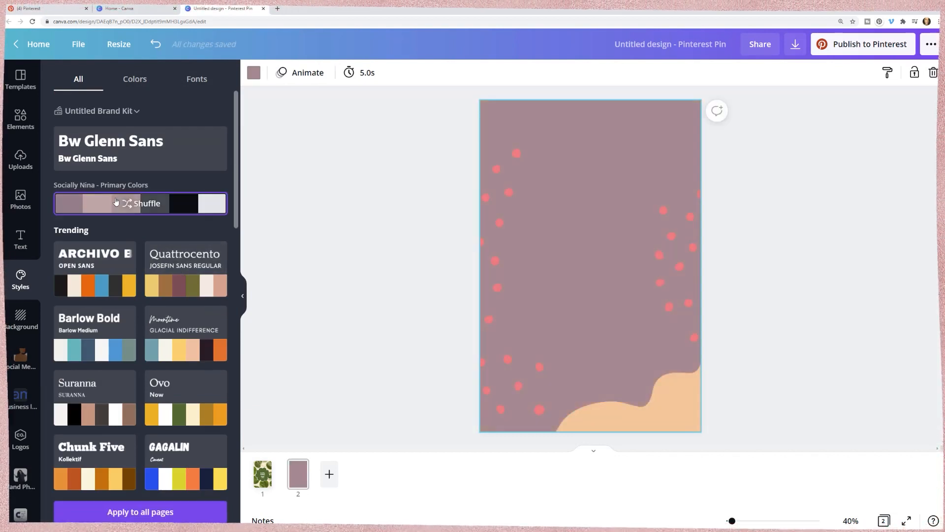
click(147, 203)
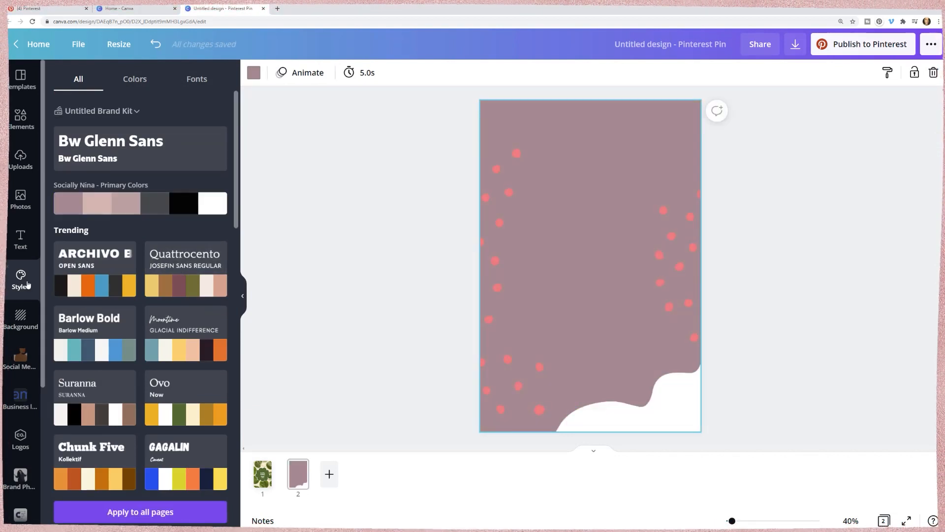
click(140, 203)
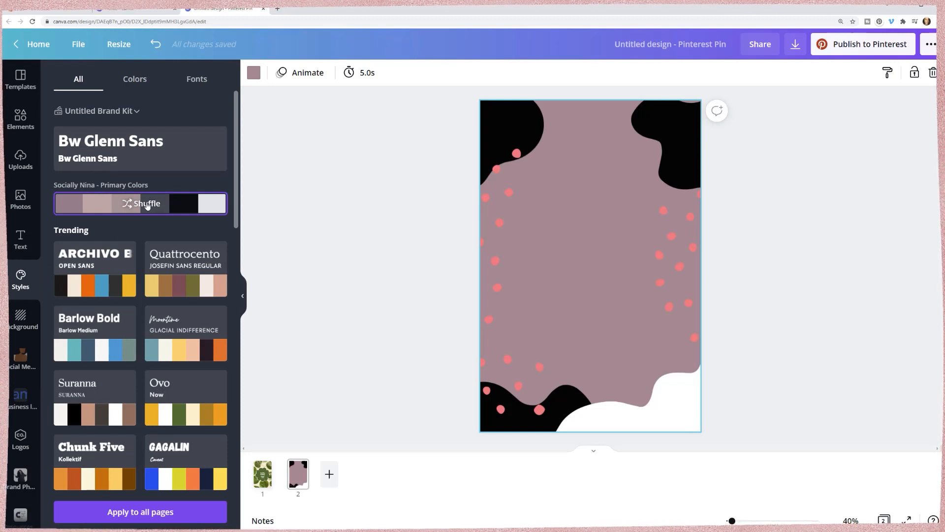
click(147, 204)
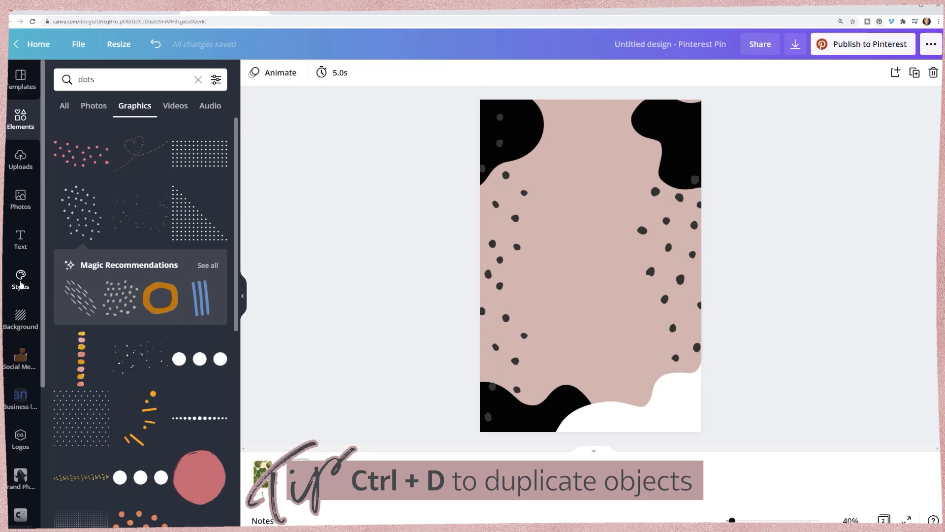
Shuffle again to a dusty pink background with black and charcoal blobs and white dots.
click(21, 279)
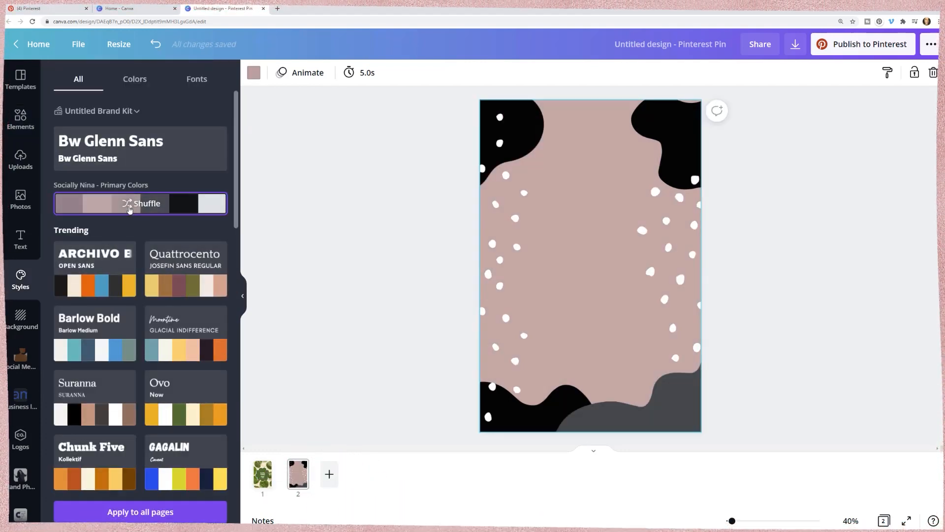
click(147, 204)
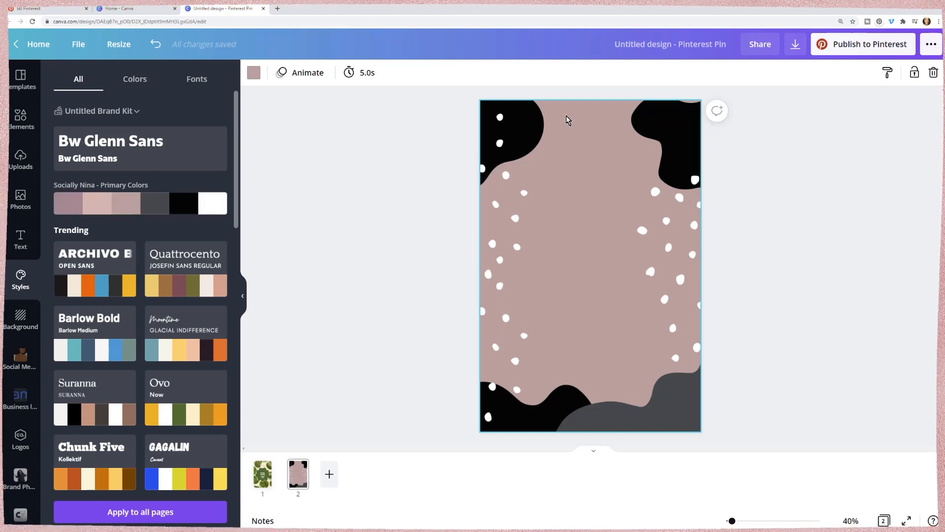
click(674, 134)
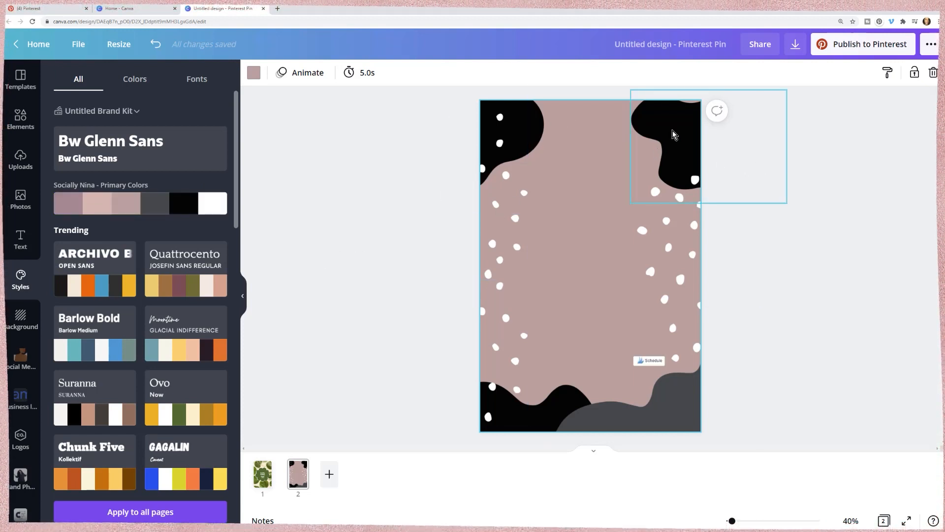
click(323, 250)
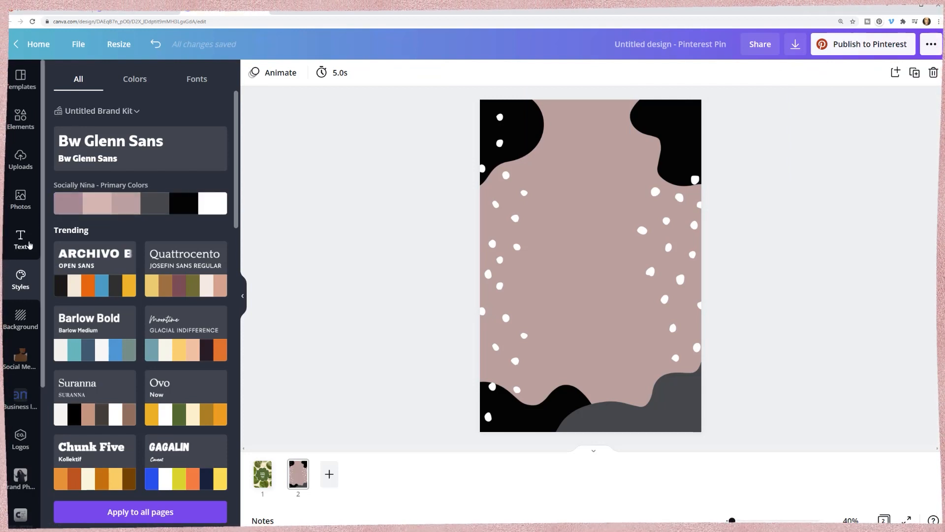
Add a bold black heading reading 'Social Media' centred on the dusty pink page.
click(20, 239)
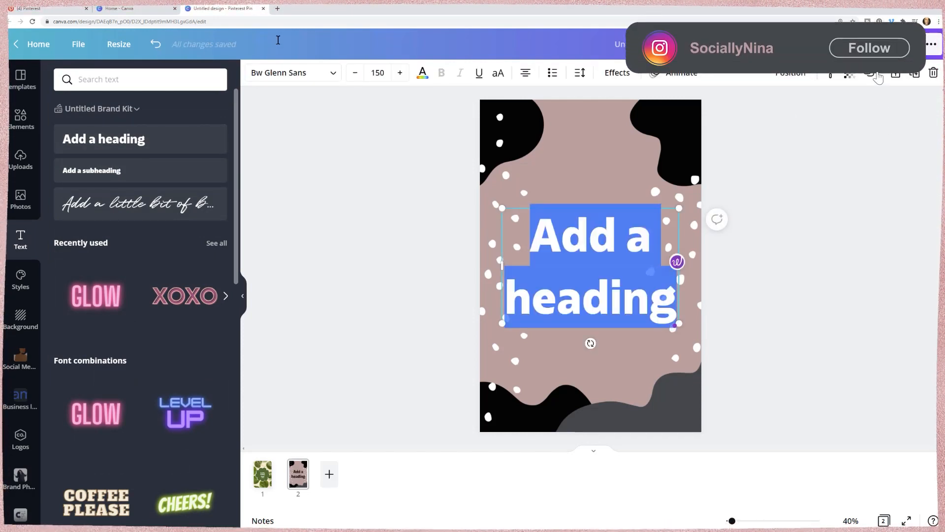
click(869, 48)
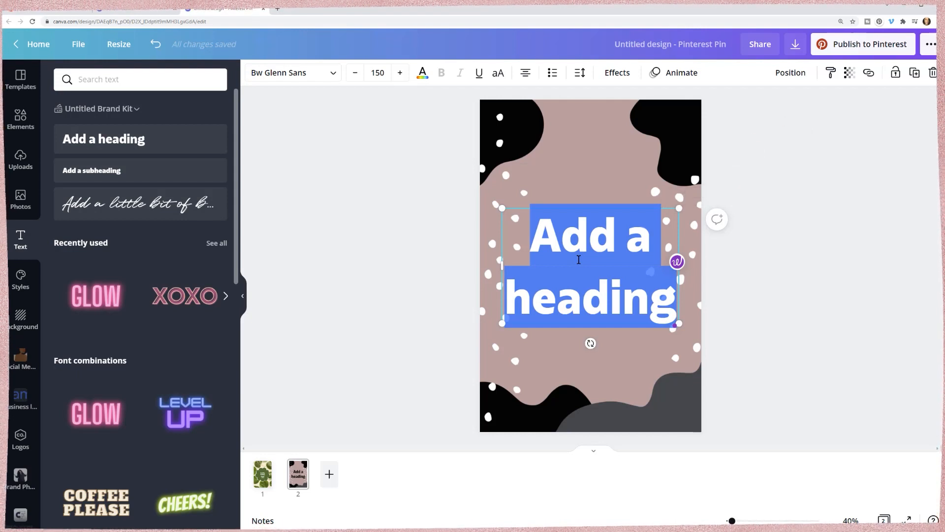
text(Social Media)
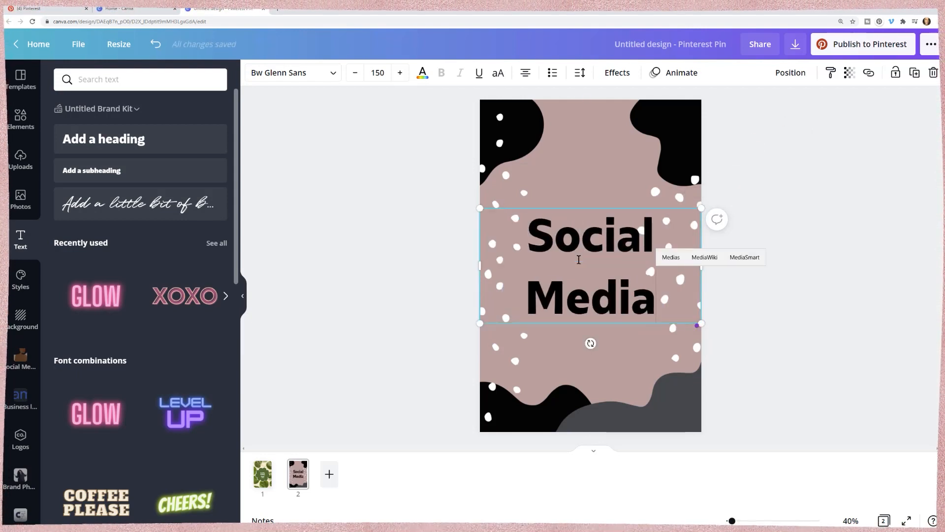
click(392, 178)
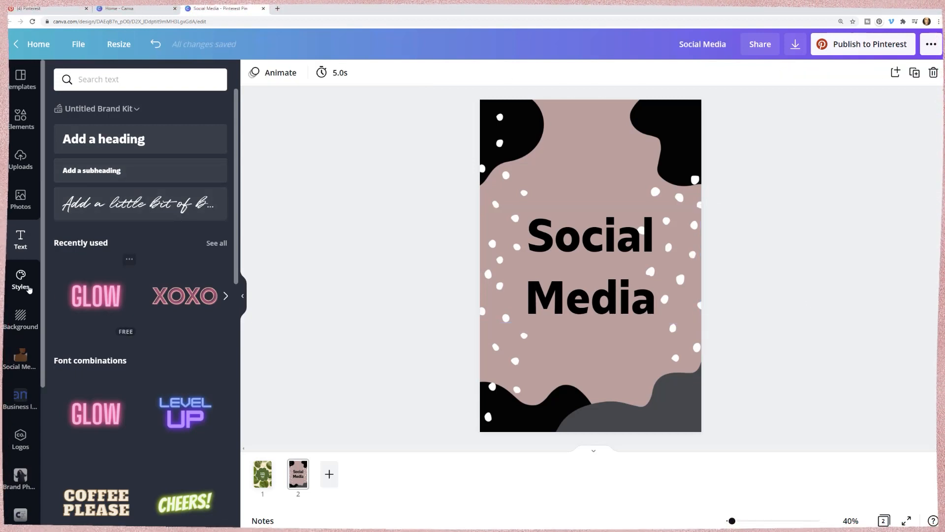
Shuffle the palette to a black background with pink blobs and grey dots.
click(20, 280)
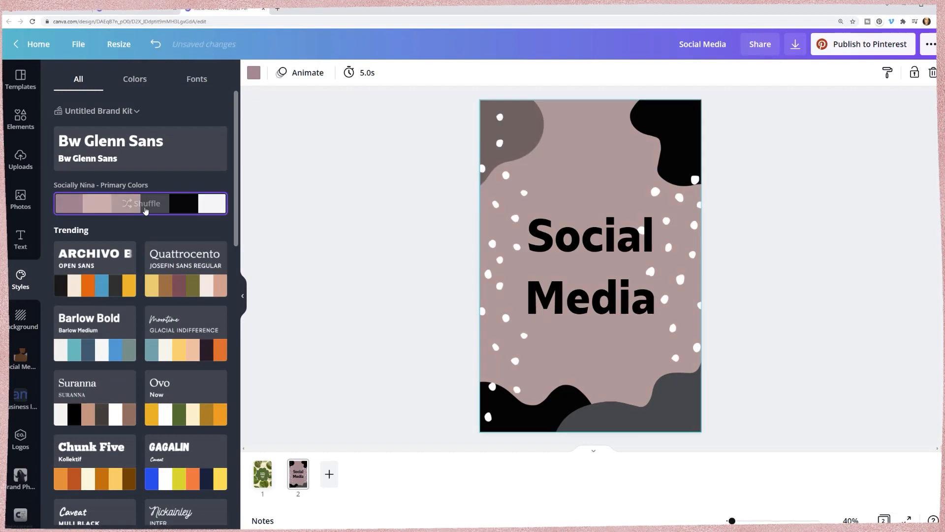
click(146, 204)
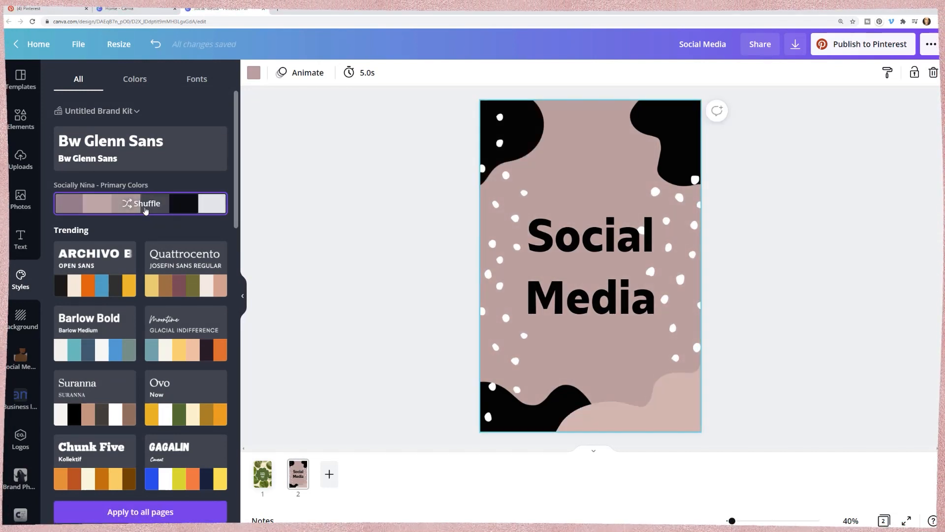
click(140, 203)
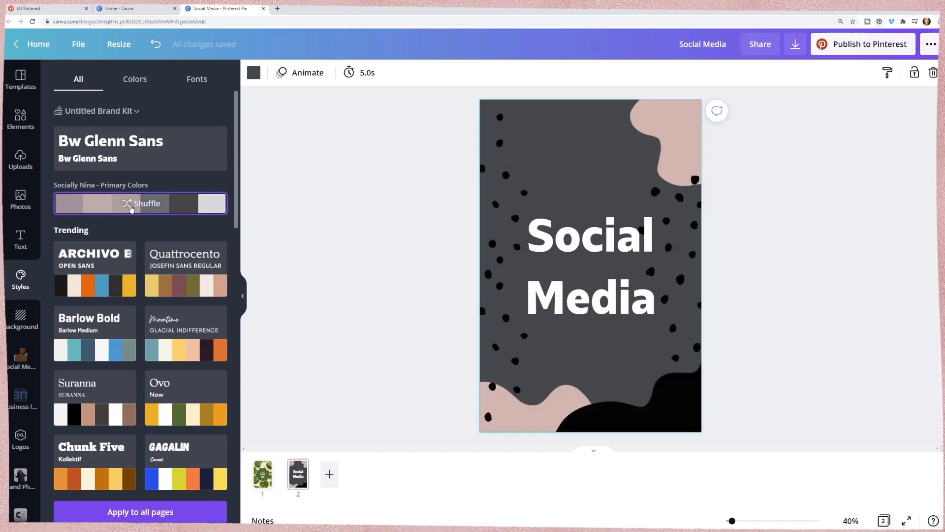
click(145, 203)
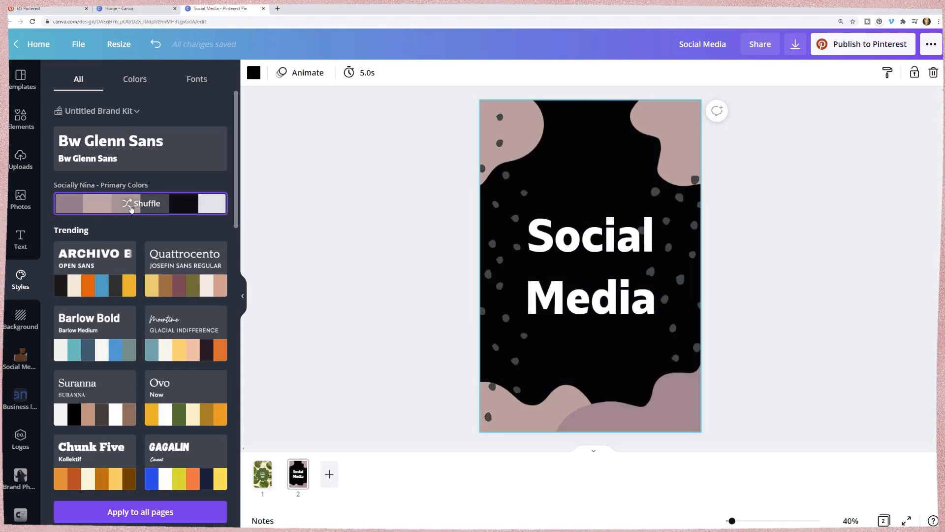
Make the white Social Media heading smaller at size 124 with tighter line spacing.
click(590, 266)
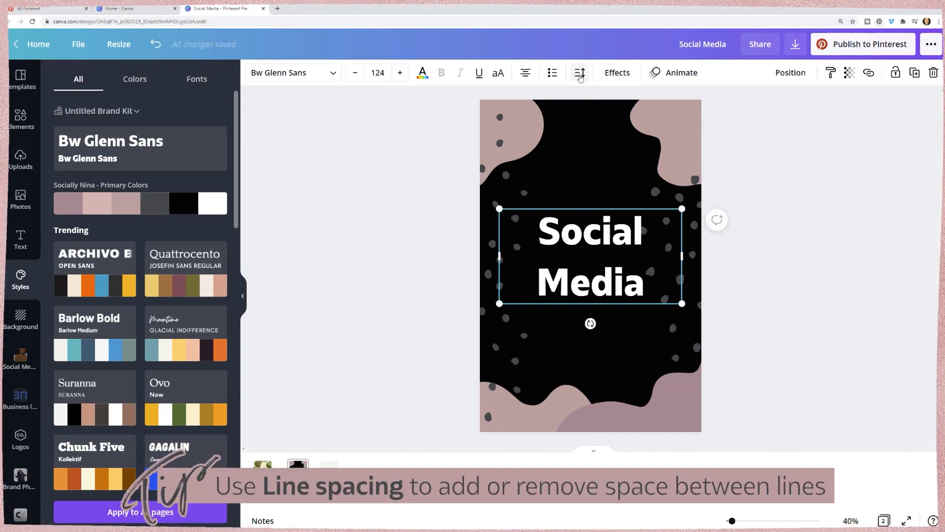
click(578, 73)
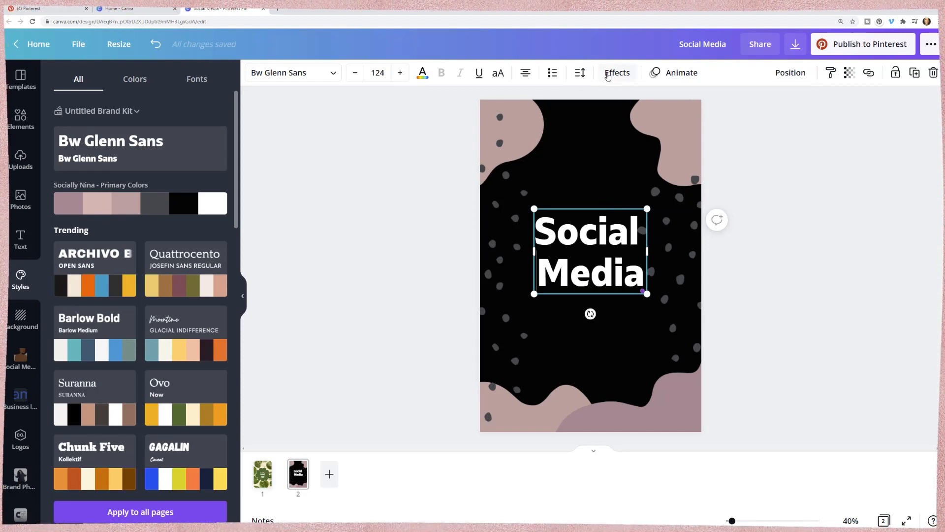
click(578, 73)
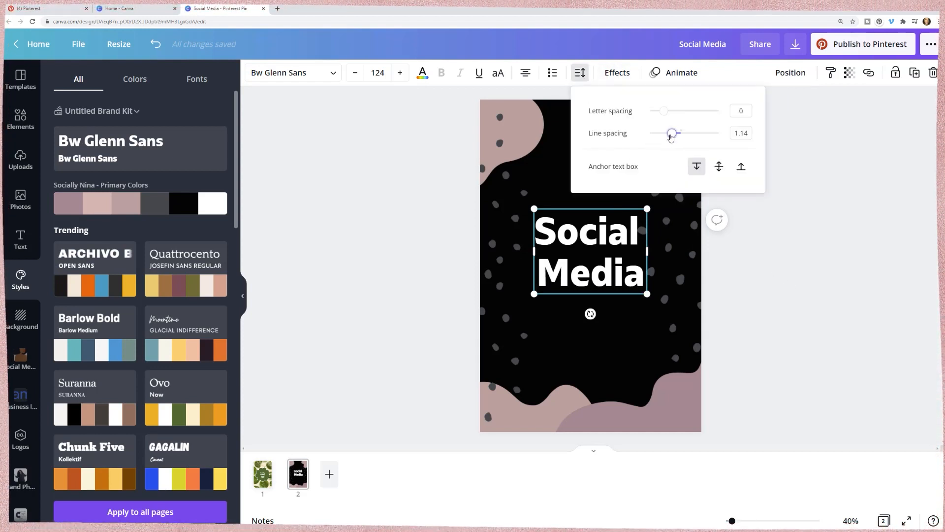
click(784, 298)
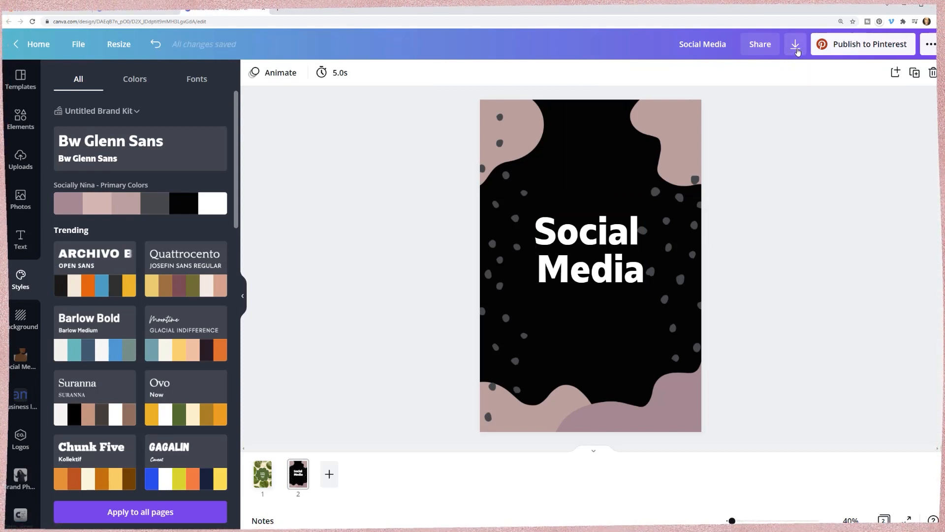
mouse_move(886, 49)
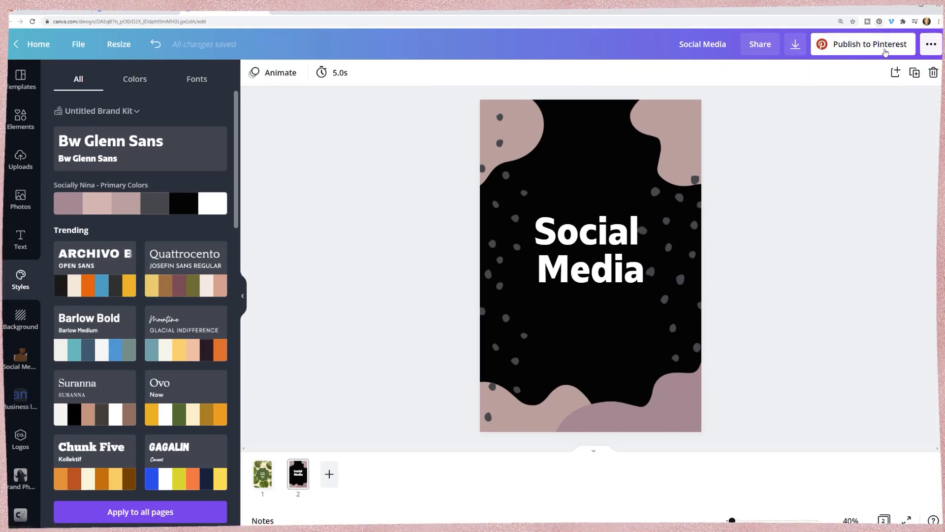
Download the two-page Social Media design as a zip into Downloads.
click(795, 44)
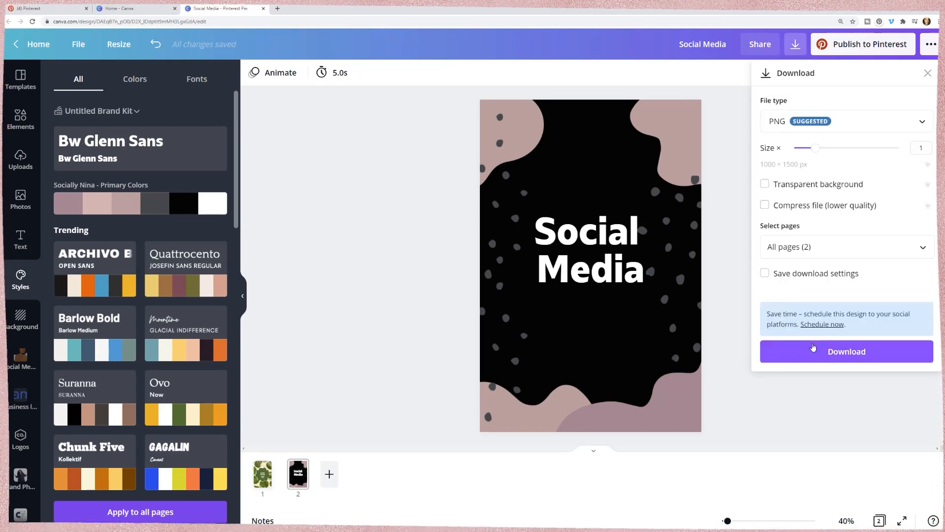
click(846, 352)
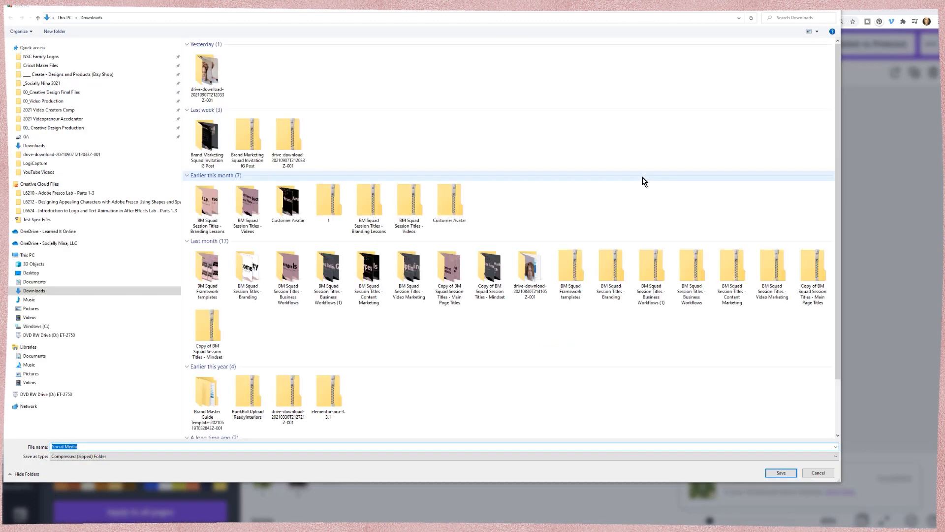
click(780, 473)
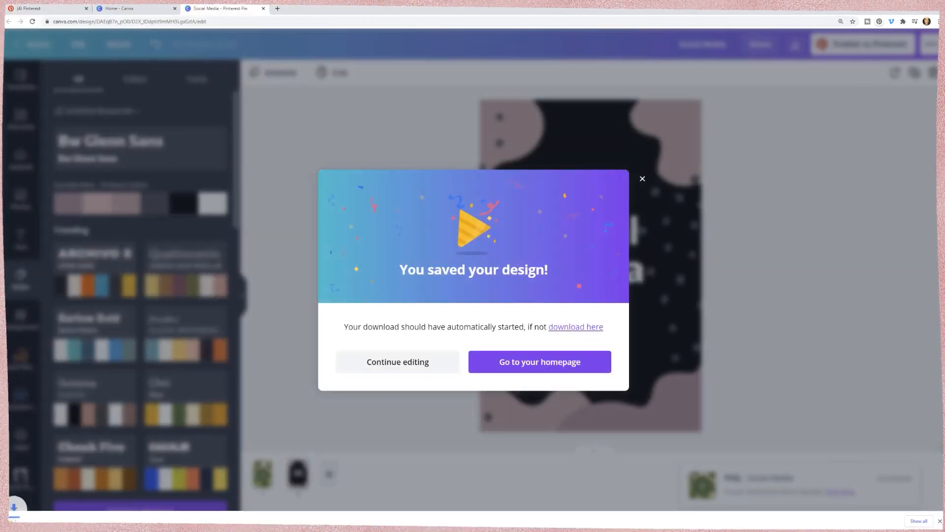
Create a new secret board named 'Test for Training' on the Pinterest profile.
click(538, 362)
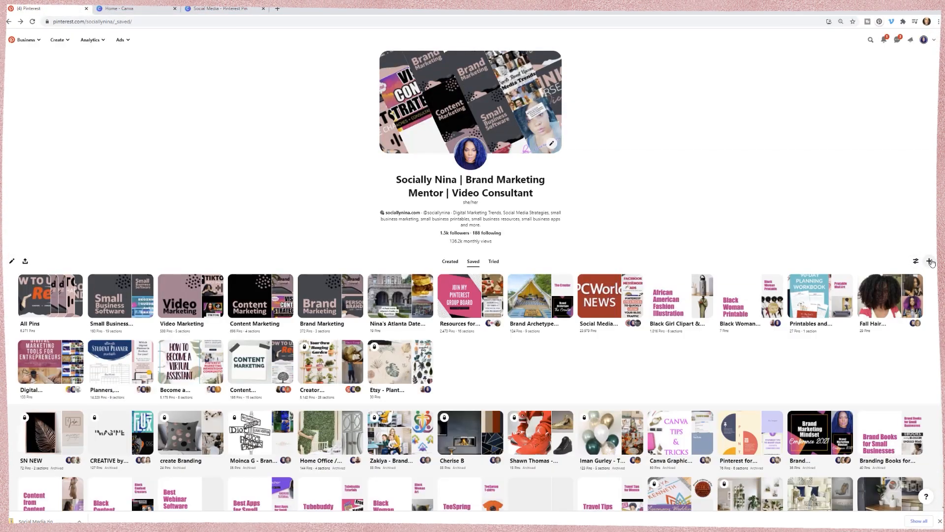
click(929, 261)
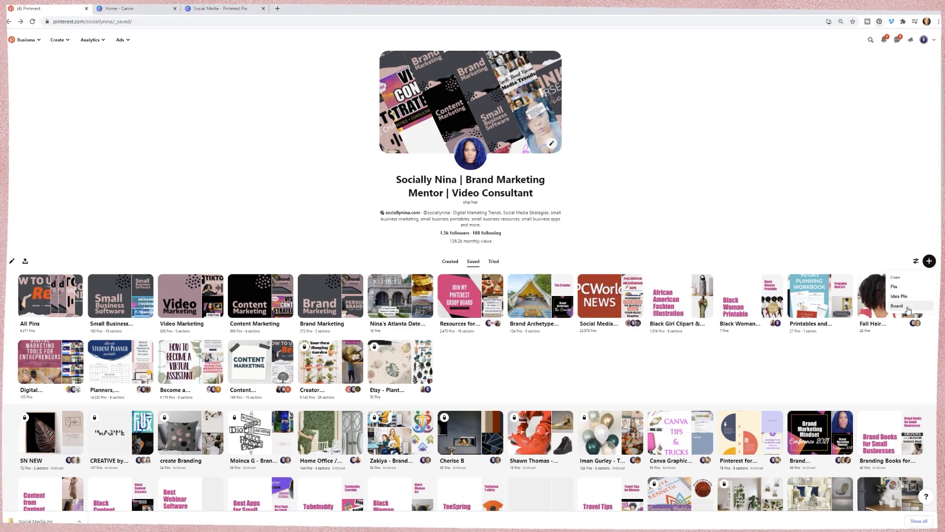
click(897, 306)
text(Tes)
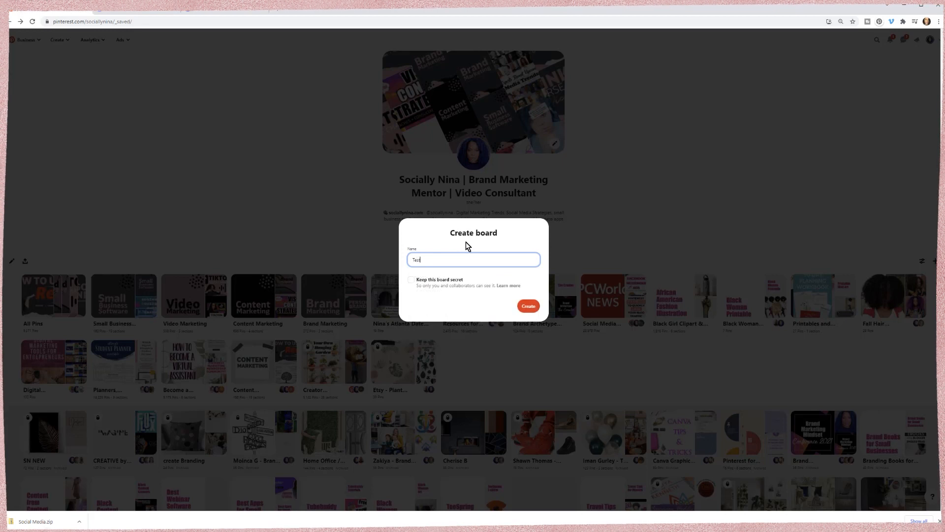
text(for Training)
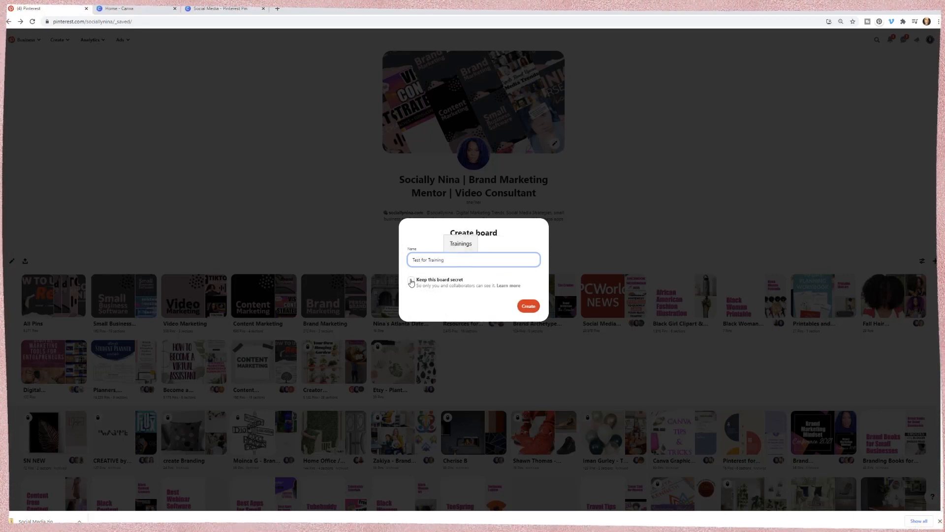
click(411, 282)
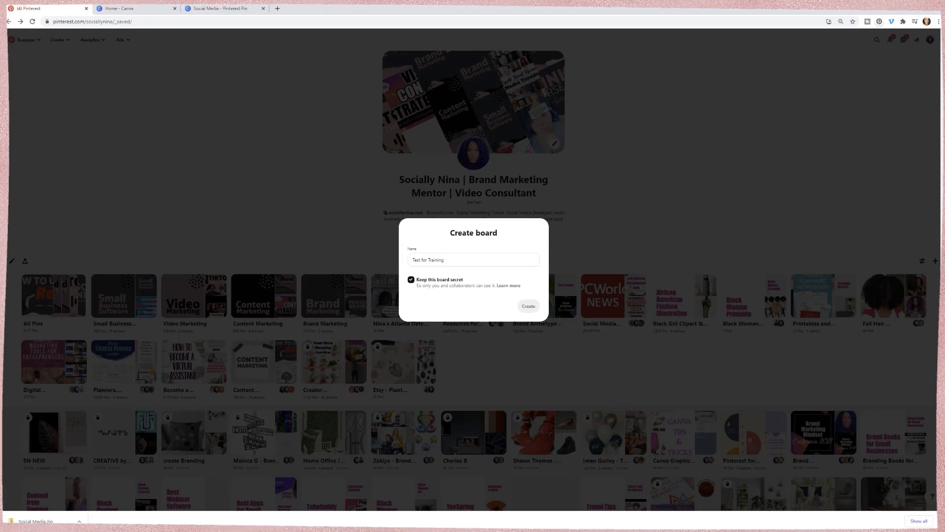
click(527, 305)
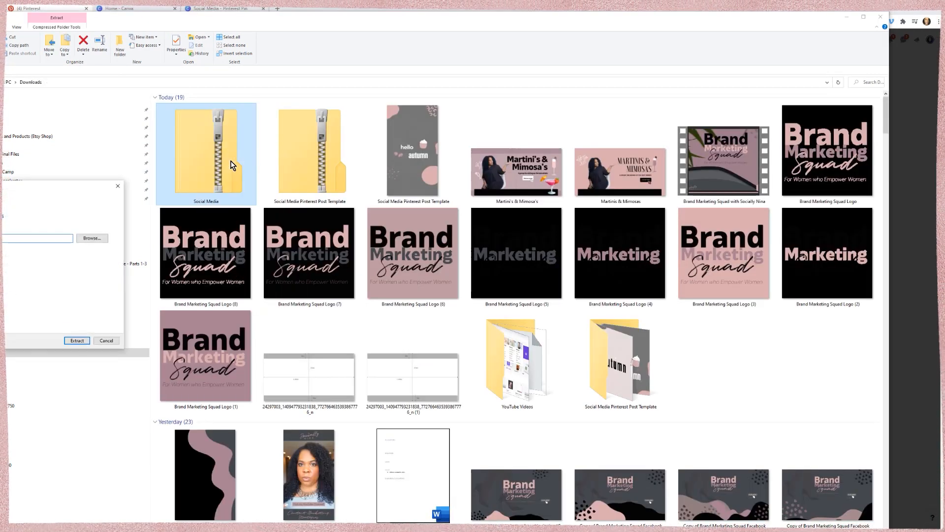
click(77, 341)
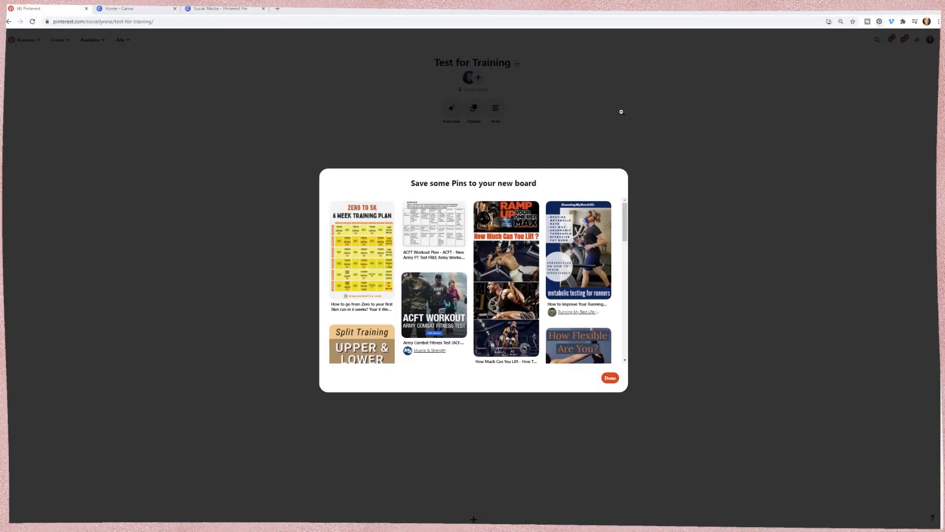
mouse_move(492, 86)
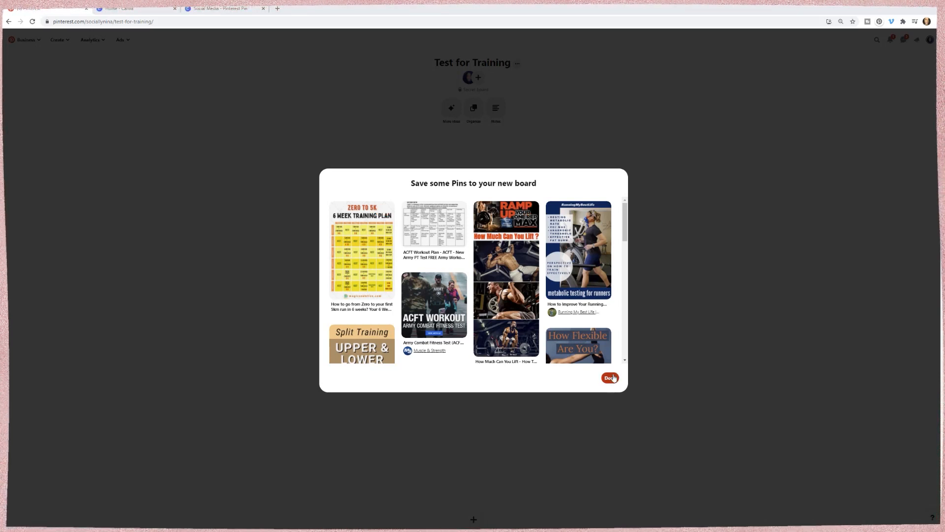
Dismiss the 'Save some Pins to your new board' suggestions with Done.
click(610, 378)
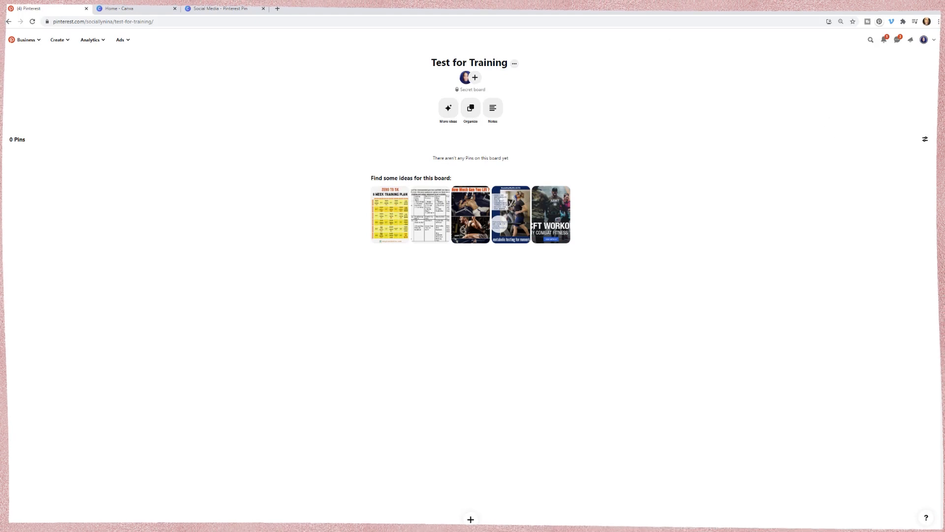
mouse_move(471, 519)
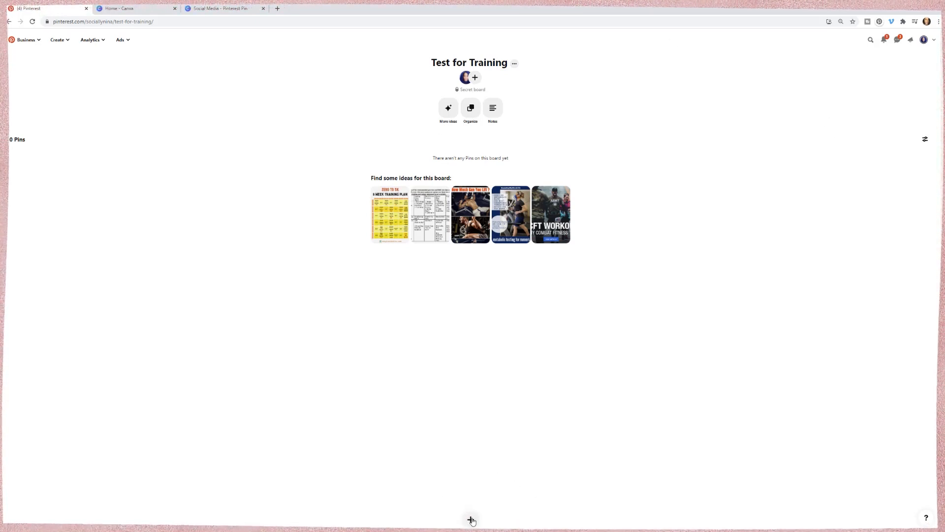
Start a new pin on the board with the Social Media image titled 'Social Media Strategy'.
click(470, 519)
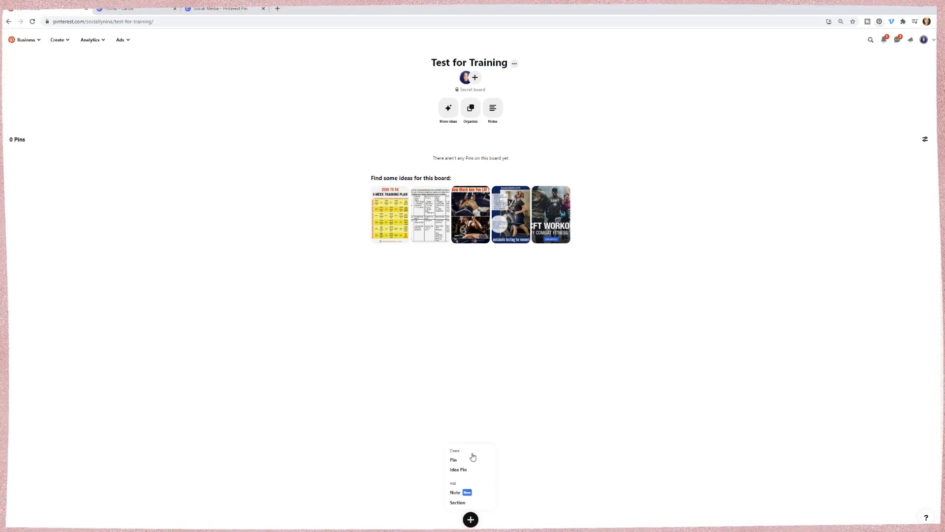
click(453, 460)
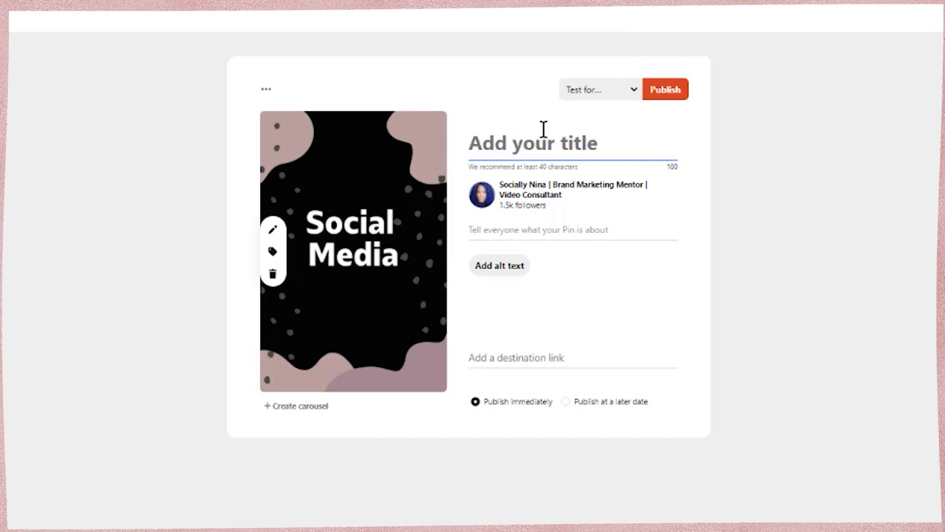
text(Soc)
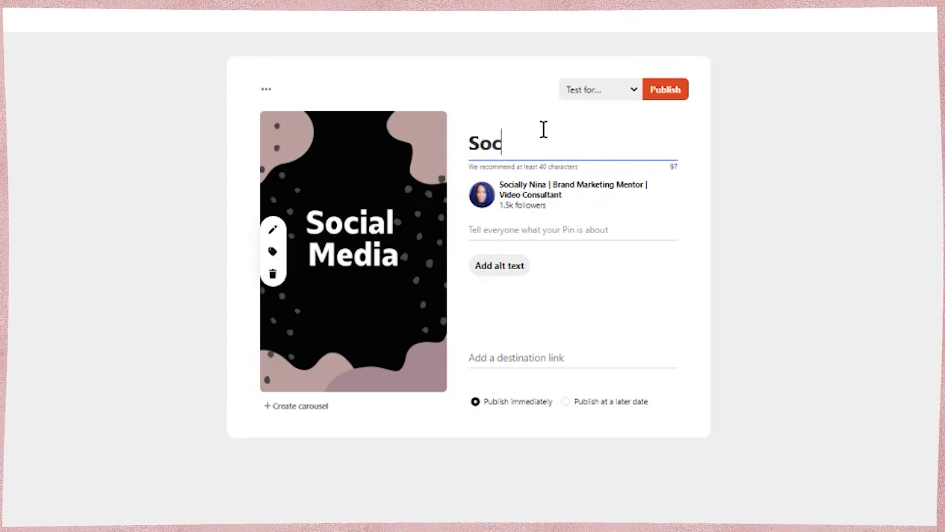
text(ial Media)
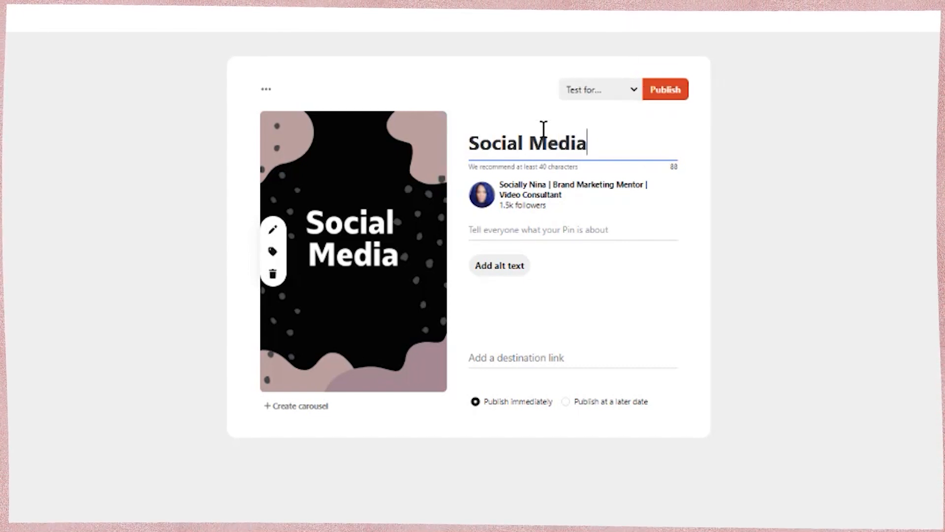
text(Tr)
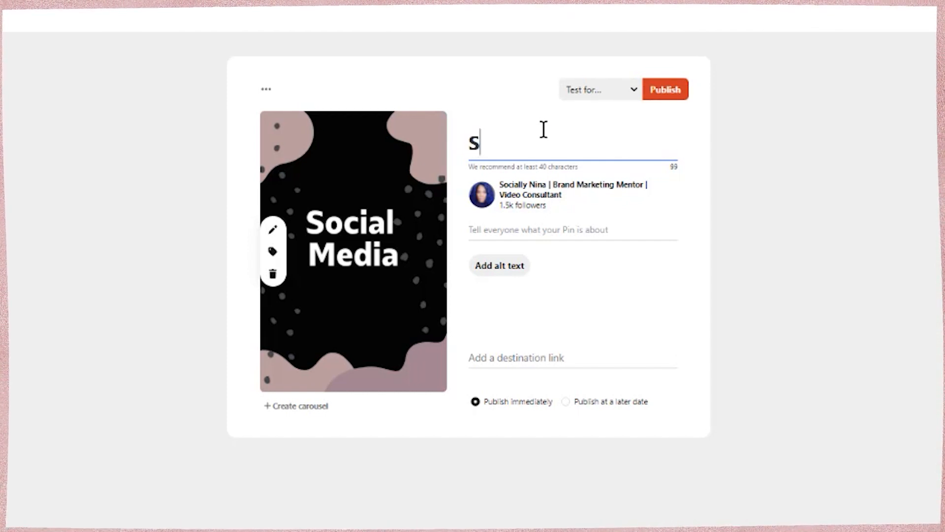
text(ocial Media St)
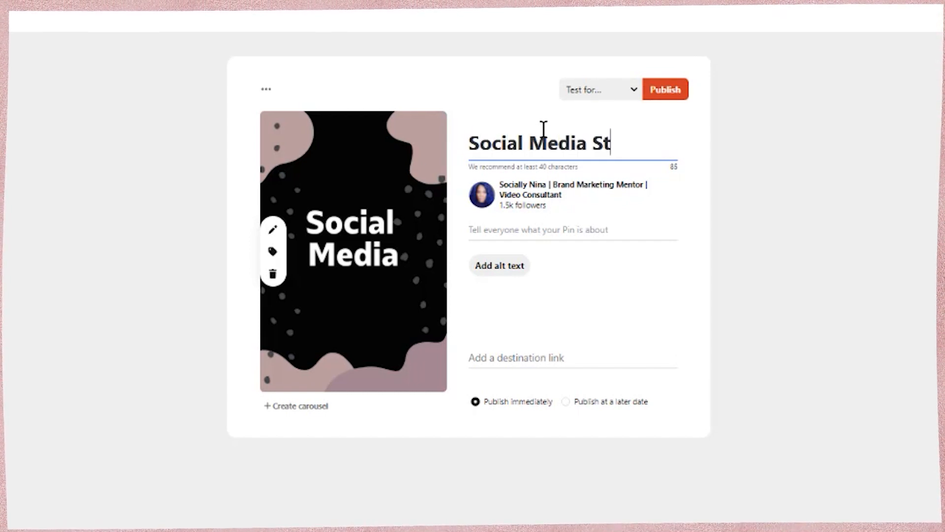
text(rategy)
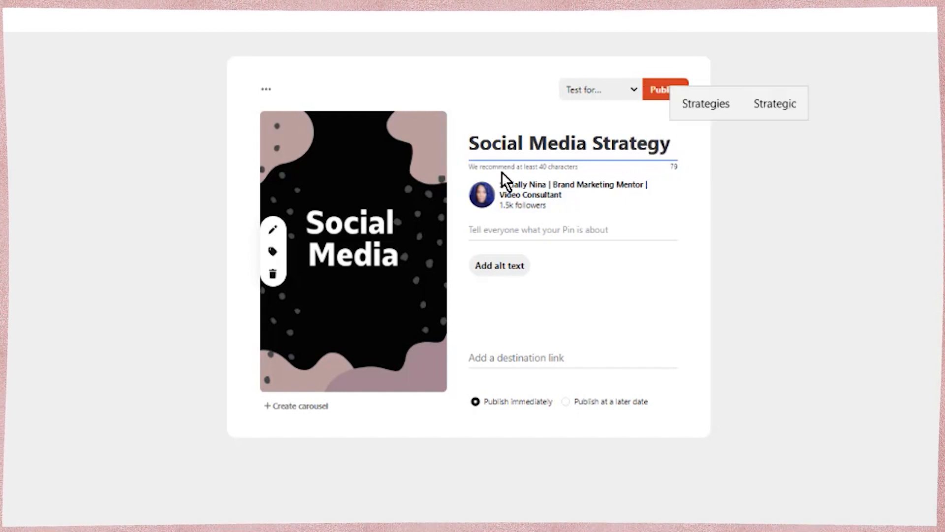
Give the pin the description 'Visit blah blah blah'.
click(537, 229)
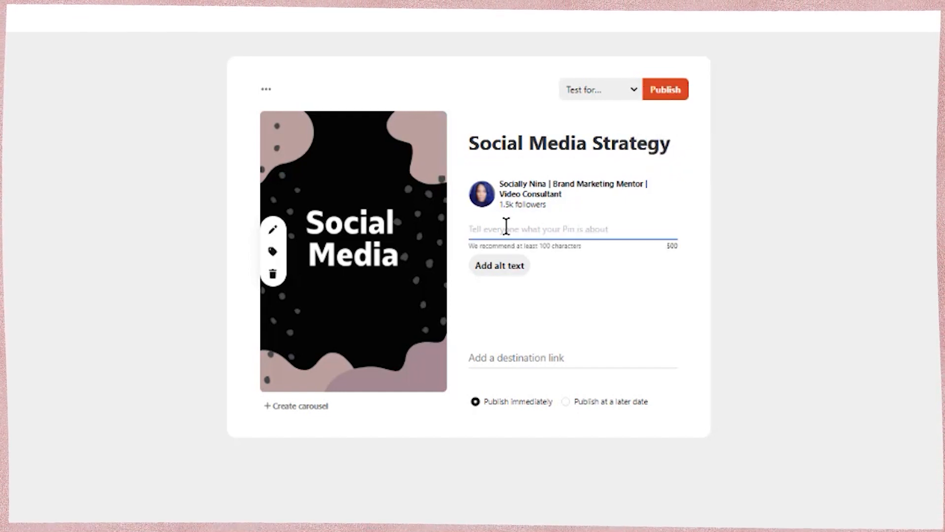
text(Visit)
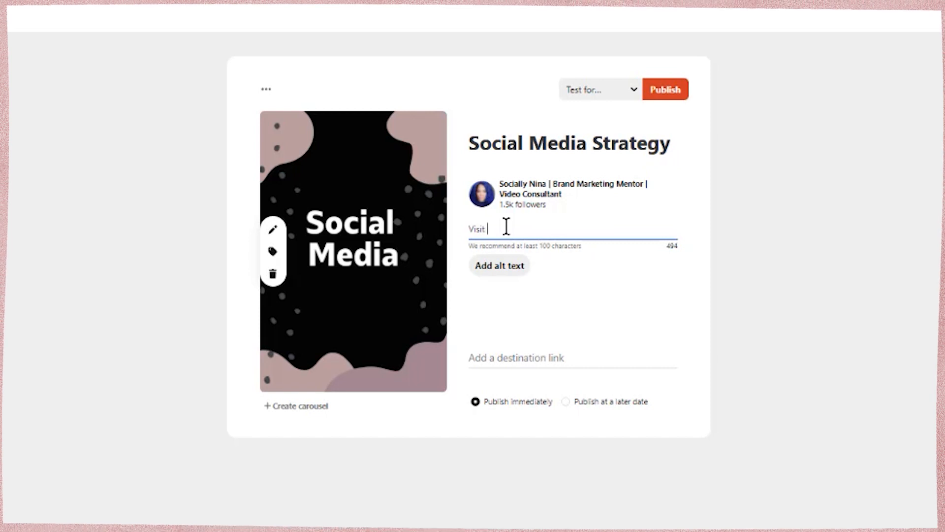
text(blah blah b)
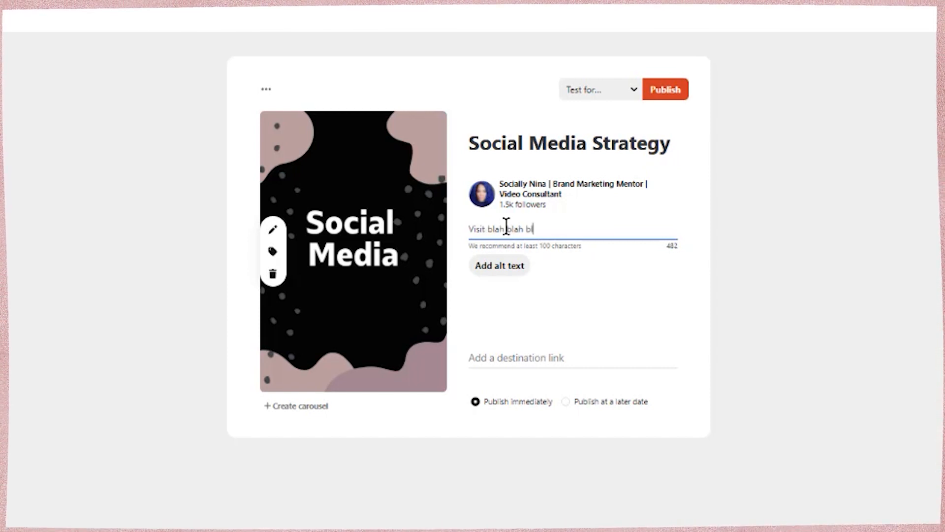
text(lah)
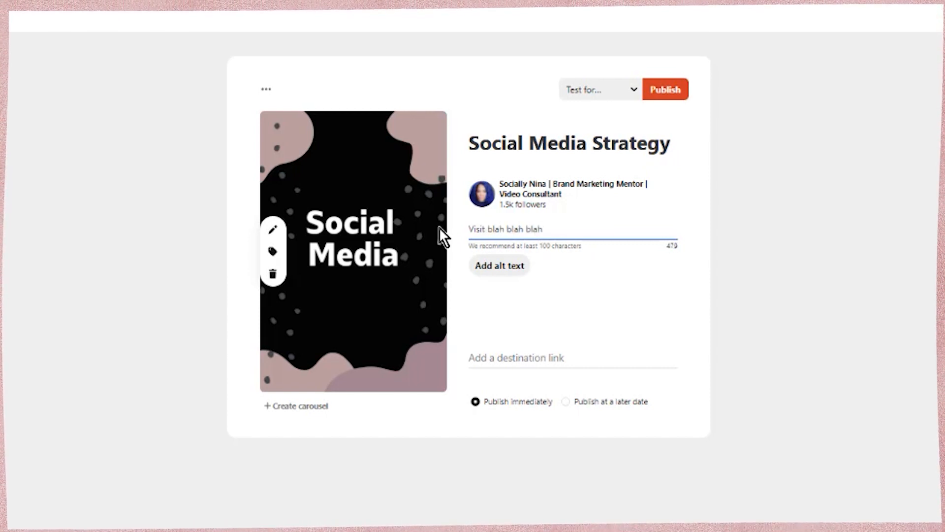
click(274, 230)
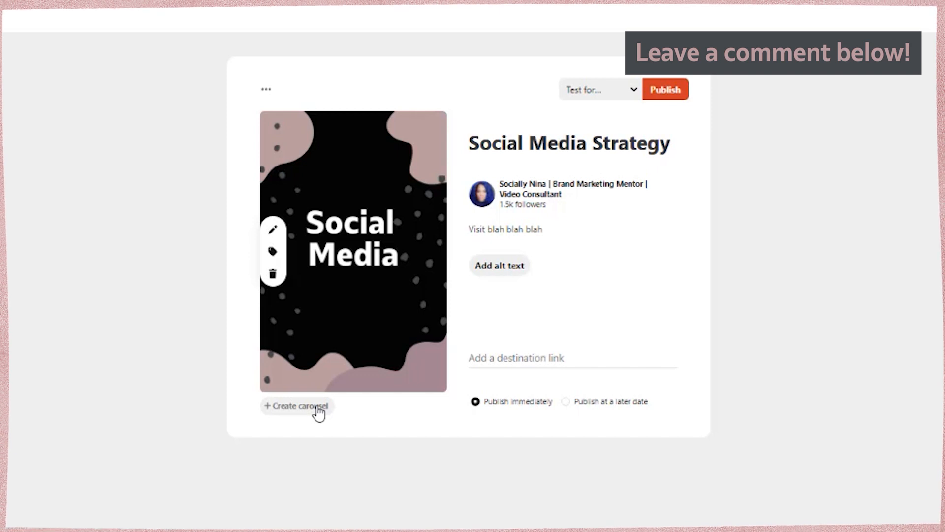
mouse_move(384, 284)
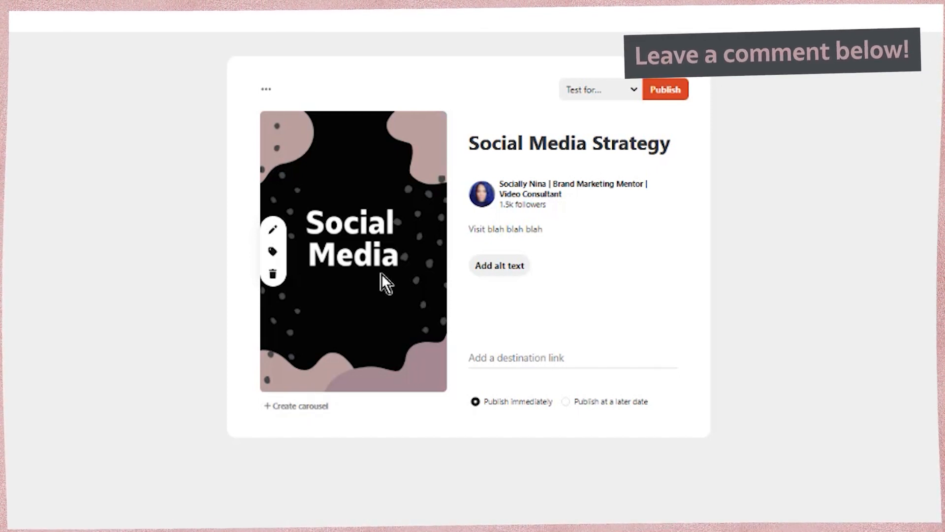
mouse_move(508, 155)
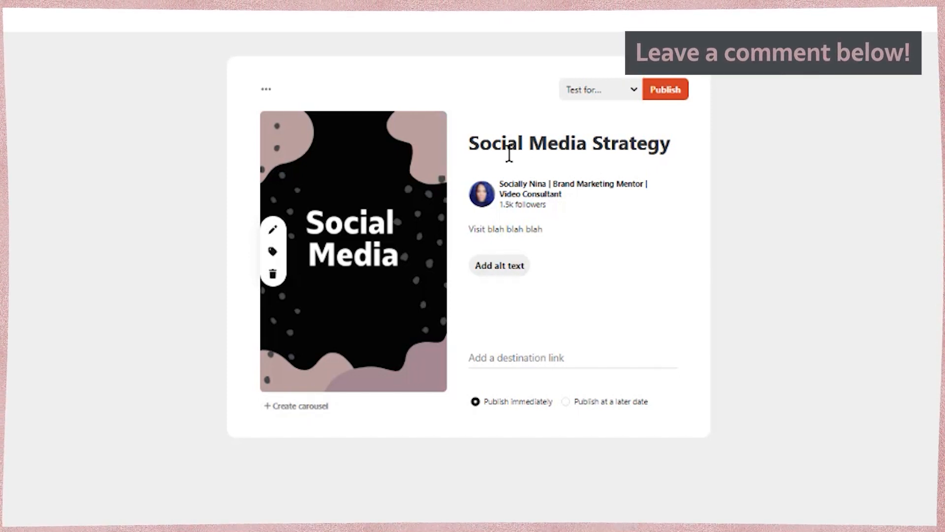
Add the alt text 'Social Media Strategy' to the pin draft.
click(499, 266)
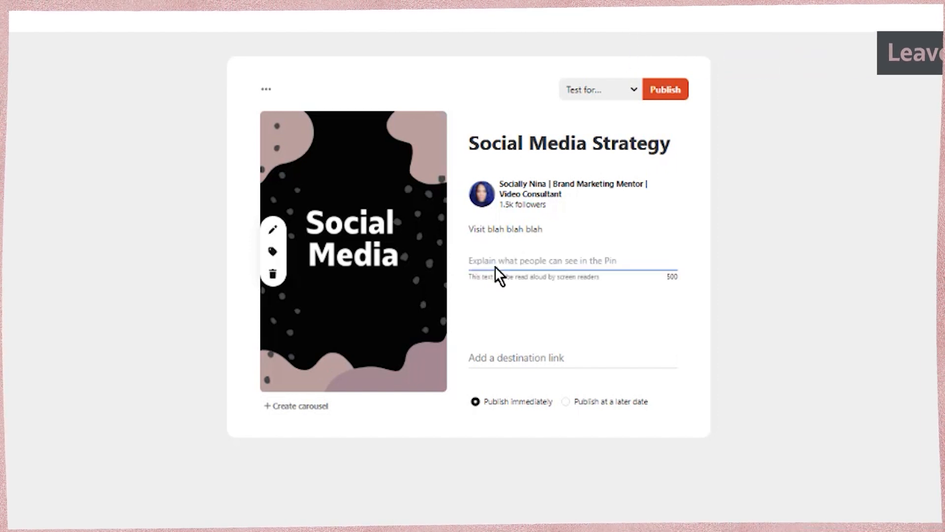
text(Social Media Strateg)
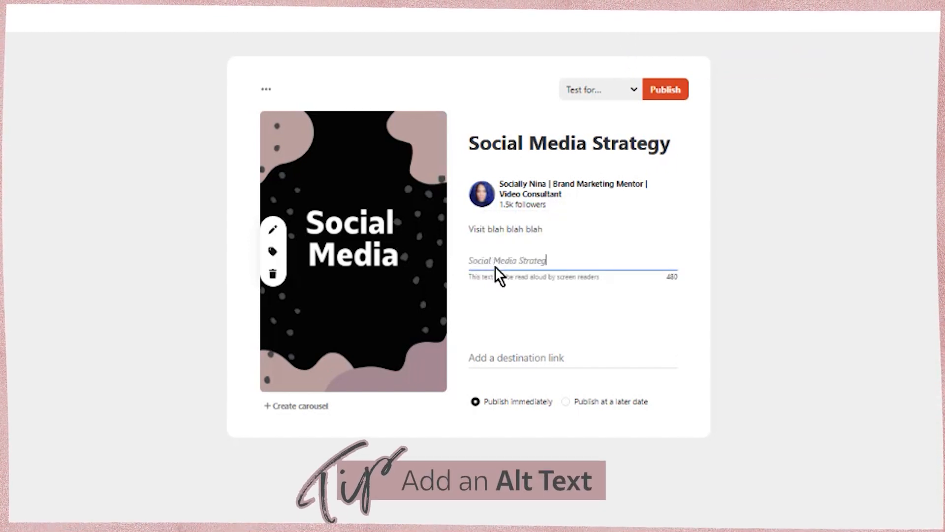
text(y)
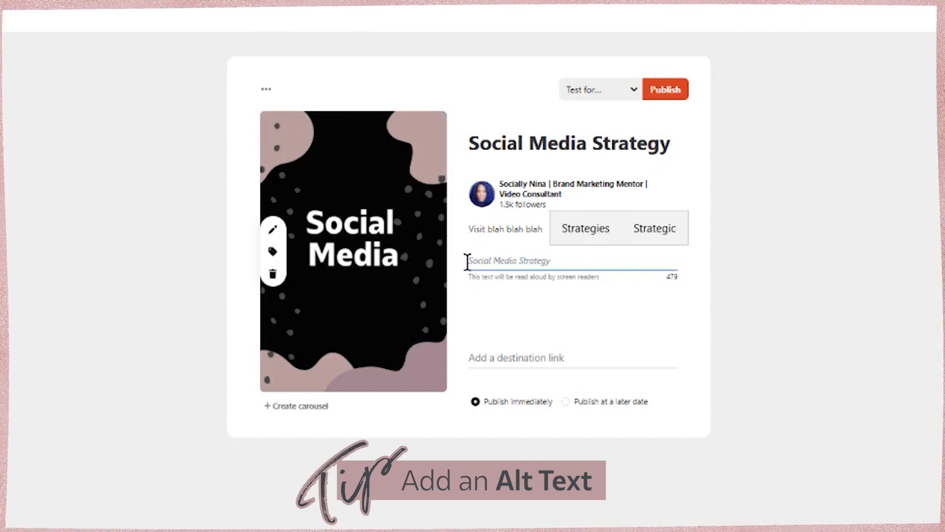
mouse_move(567, 260)
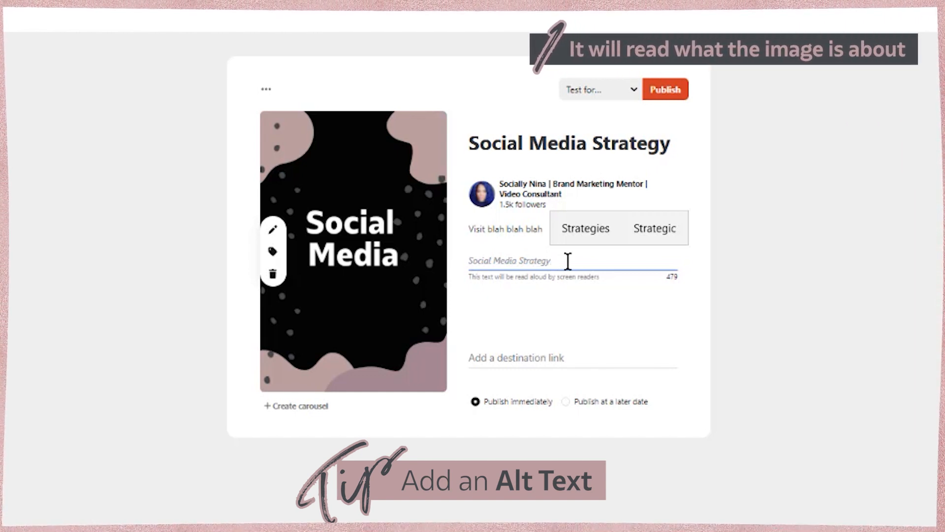
mouse_move(569, 281)
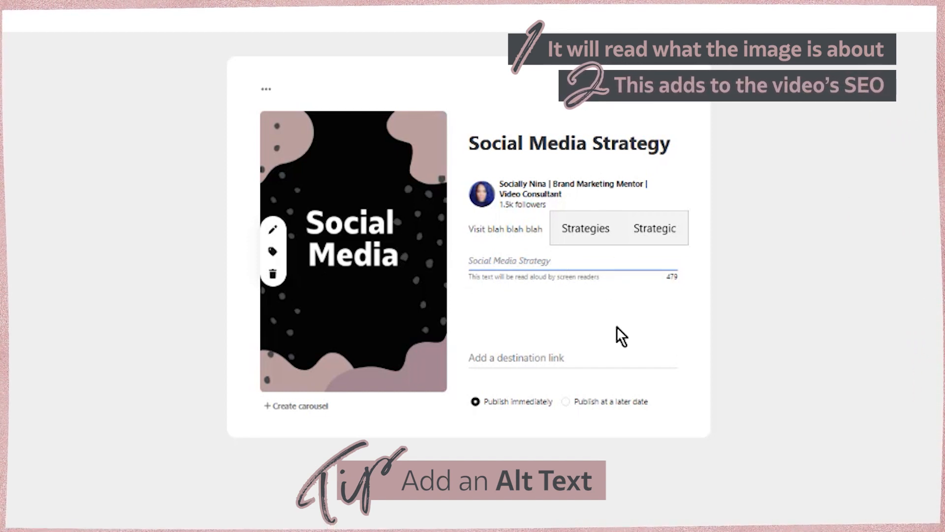
click(533, 357)
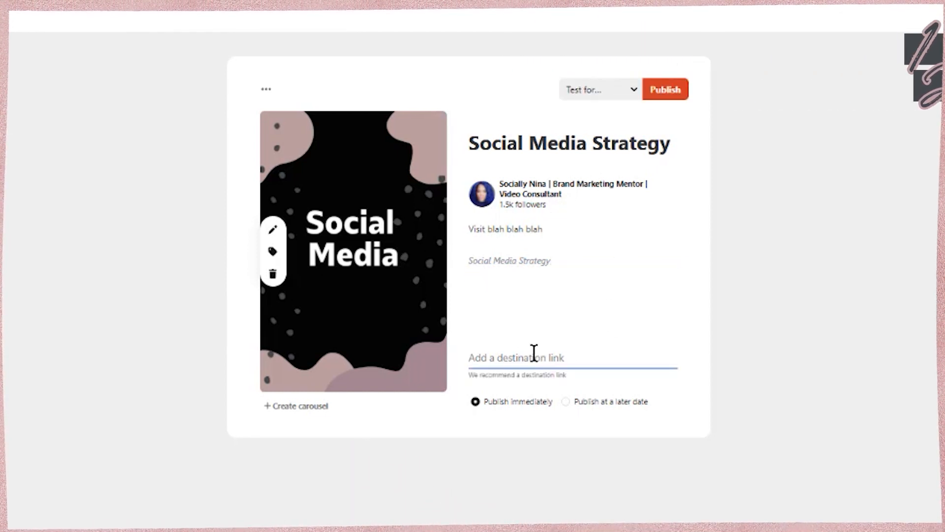
text(http://s)
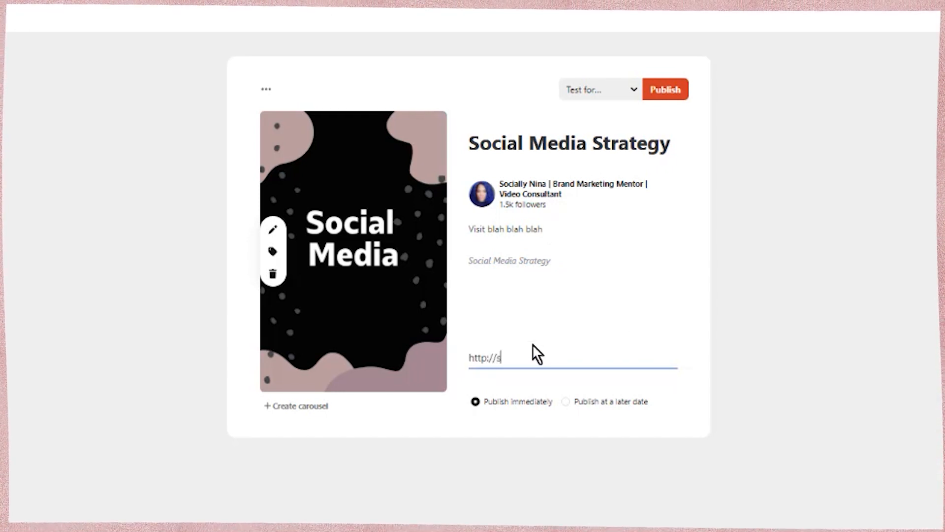
text(ociallynina.com)
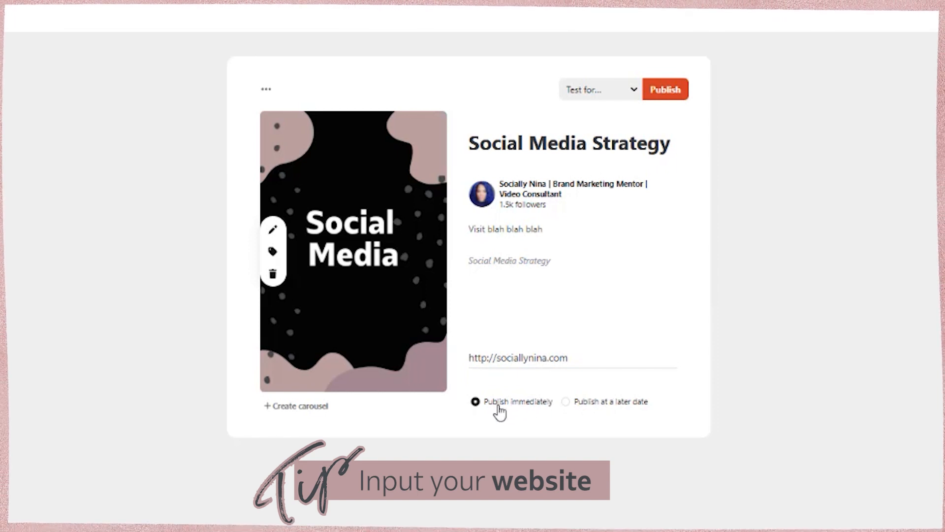
mouse_move(638, 406)
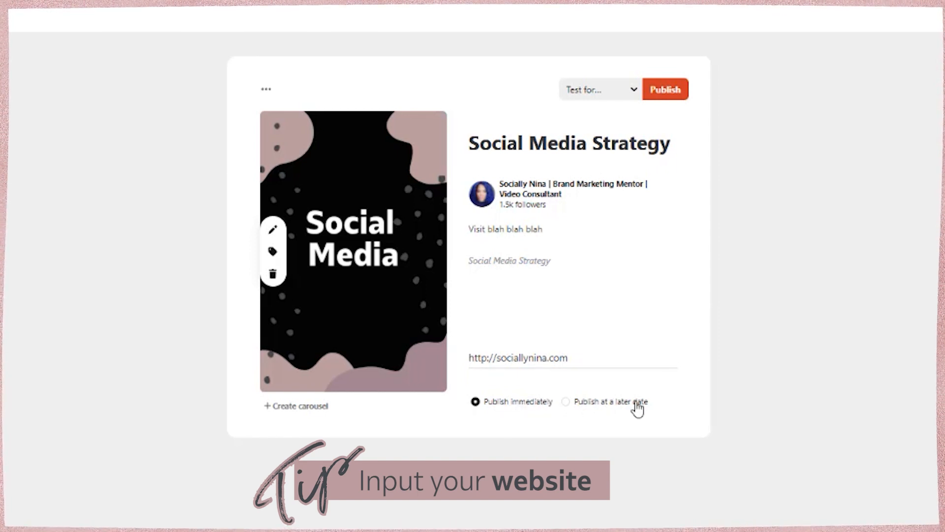
mouse_move(518, 374)
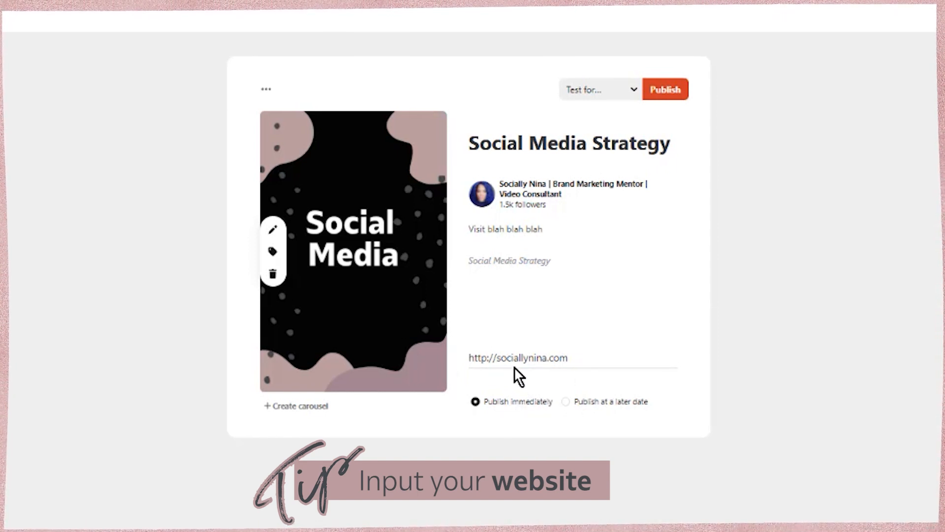
mouse_move(600, 96)
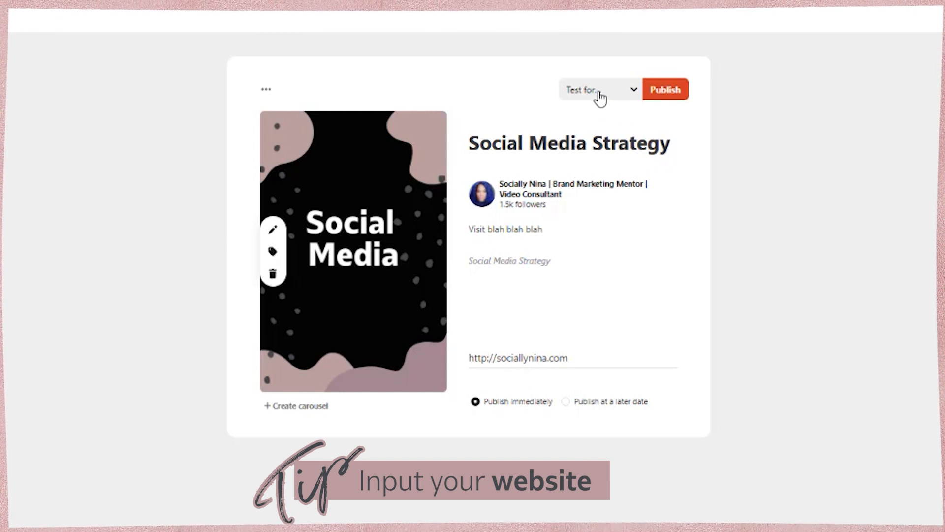
Publish the pin to the Test for Training board and view it.
click(666, 89)
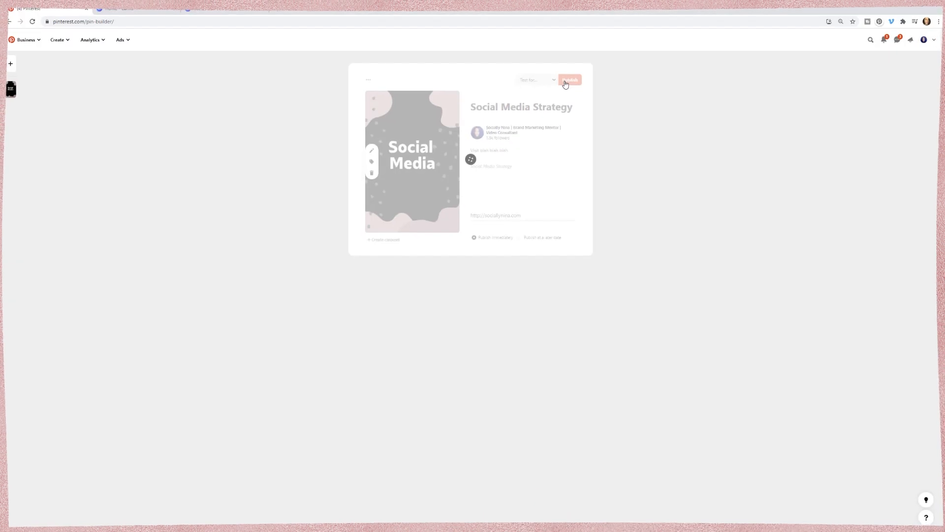
click(569, 79)
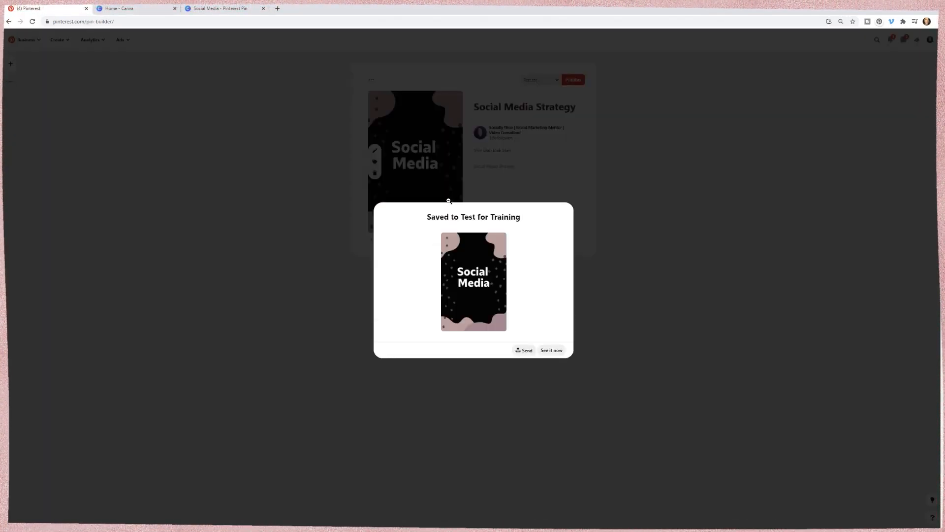
click(551, 350)
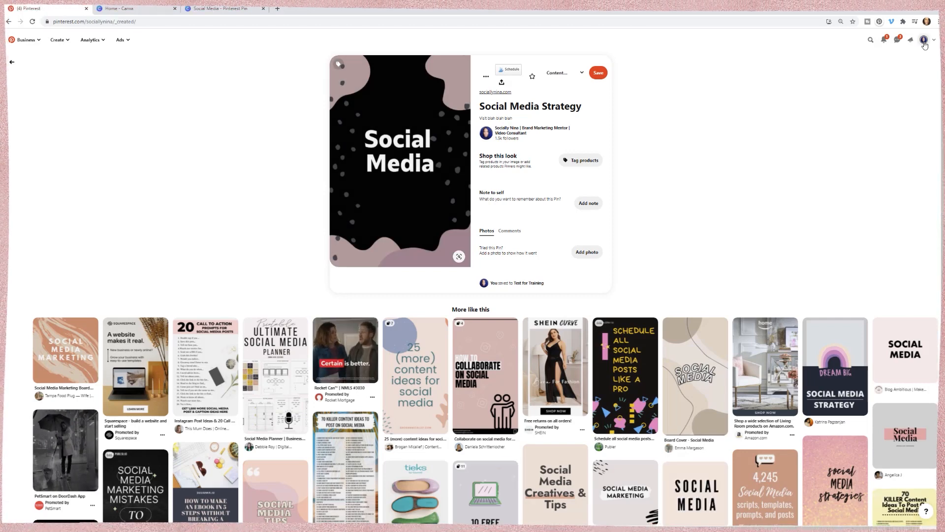
Go to the profile page and show its saved boards.
click(11, 61)
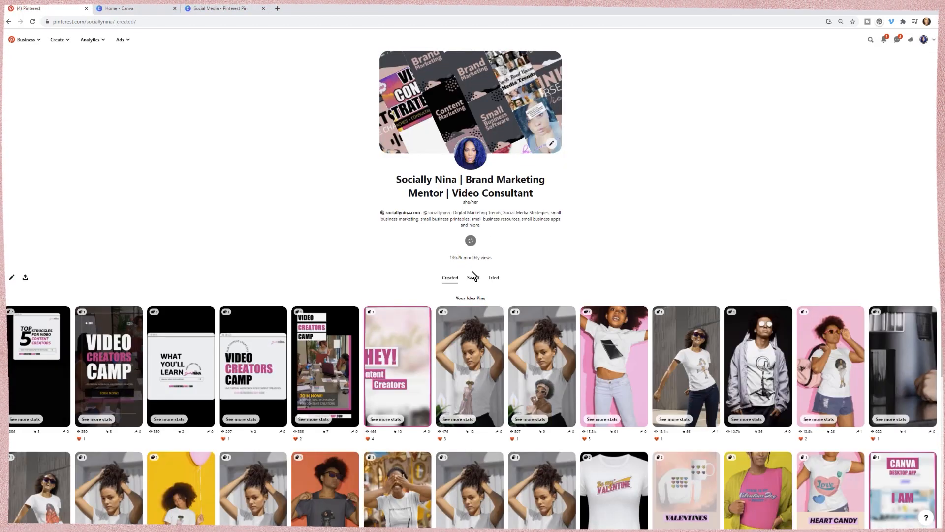
click(473, 277)
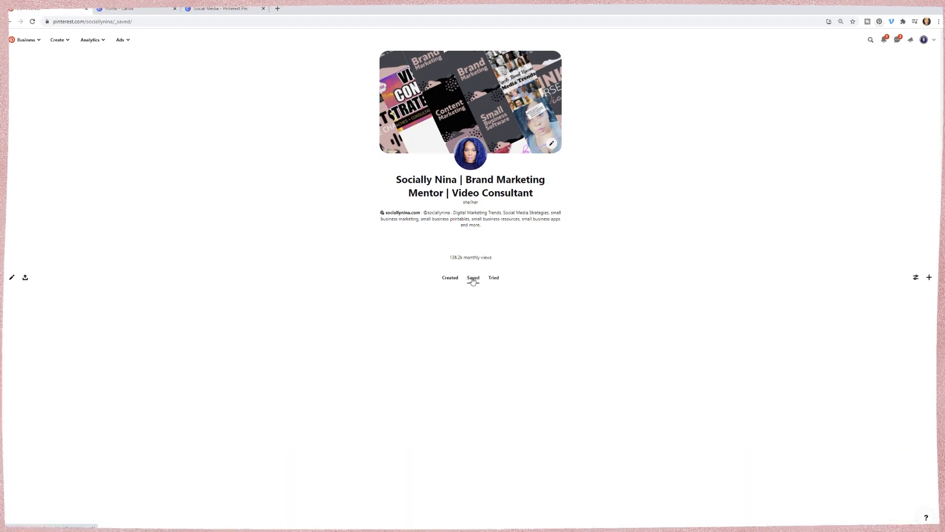
click(473, 278)
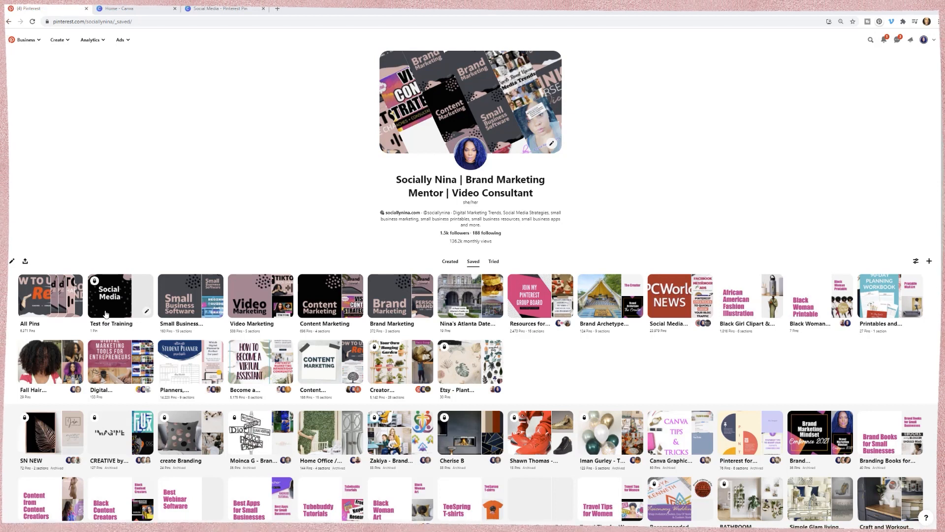
Edit the Test for Training board settings and start choosing a cover image.
click(118, 295)
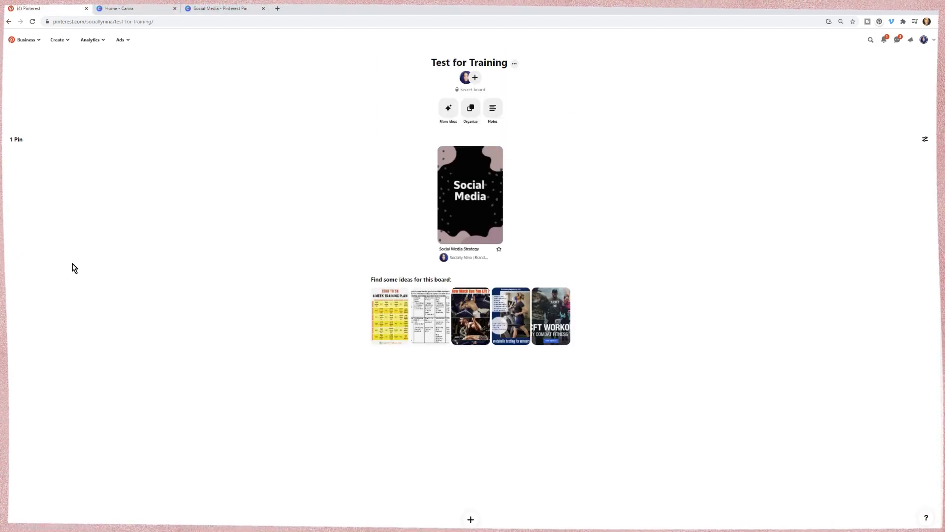
click(514, 63)
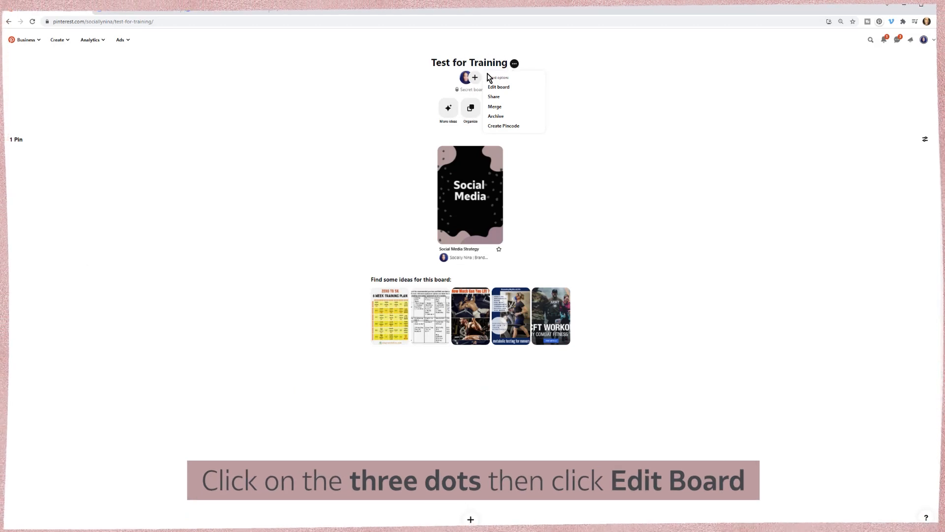
click(499, 87)
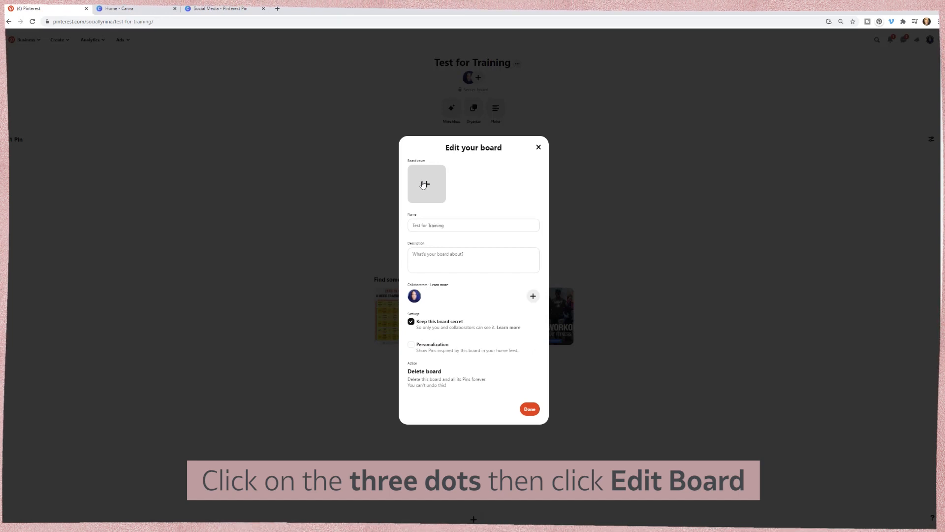
click(426, 184)
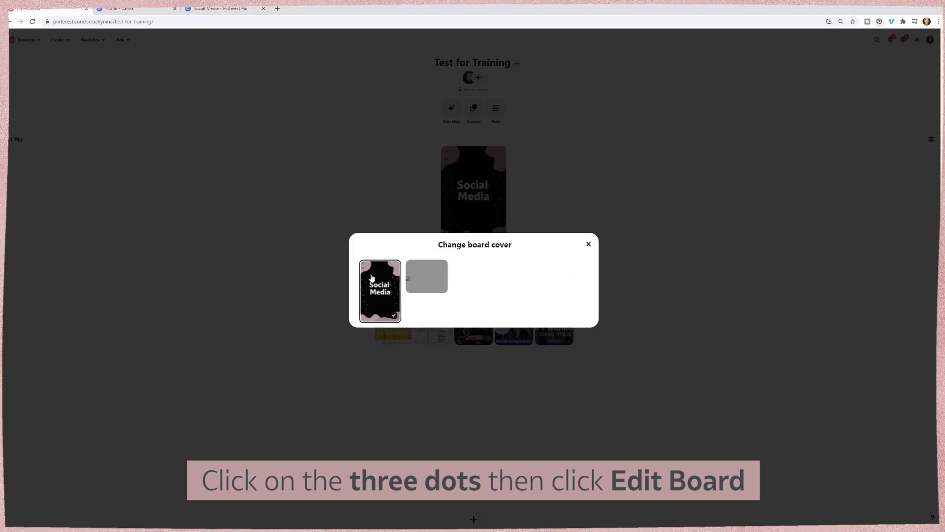
Set the Social Media pin as the board cover and save the board changes.
click(379, 291)
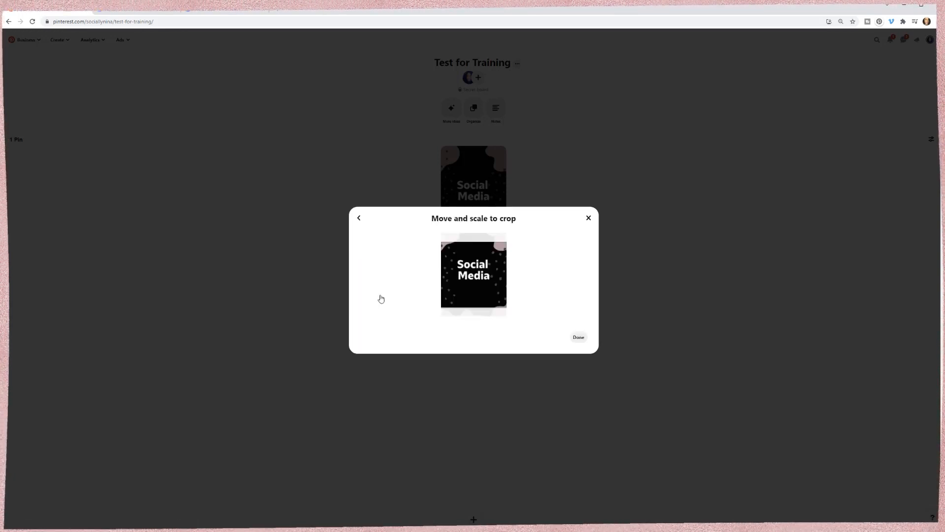
mouse_move(461, 262)
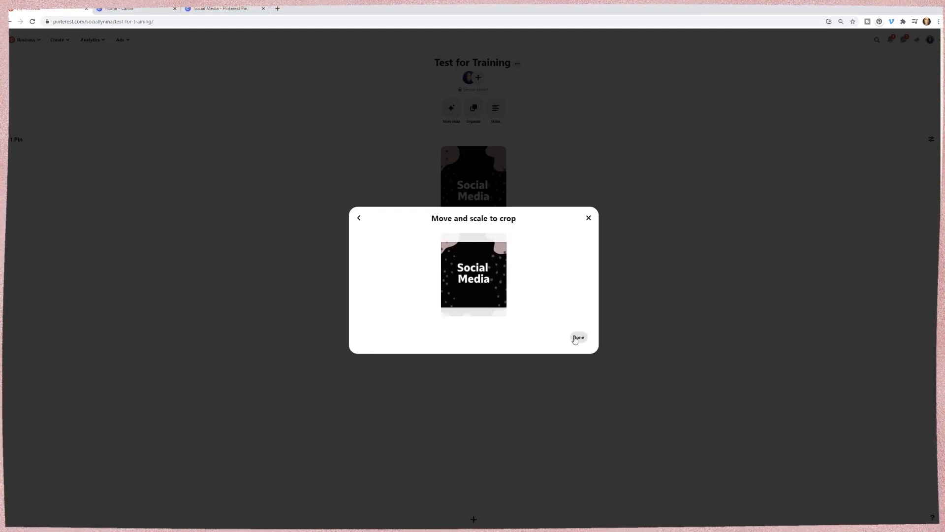
click(578, 337)
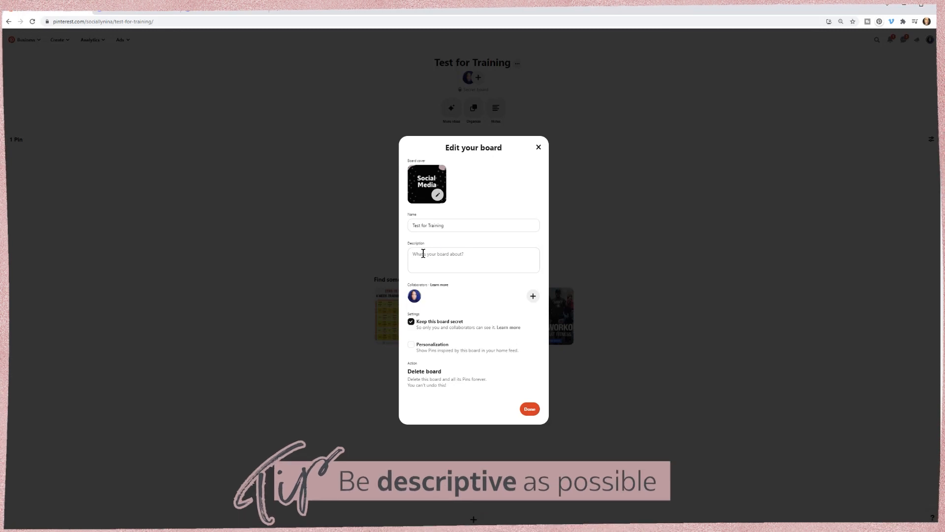
click(474, 260)
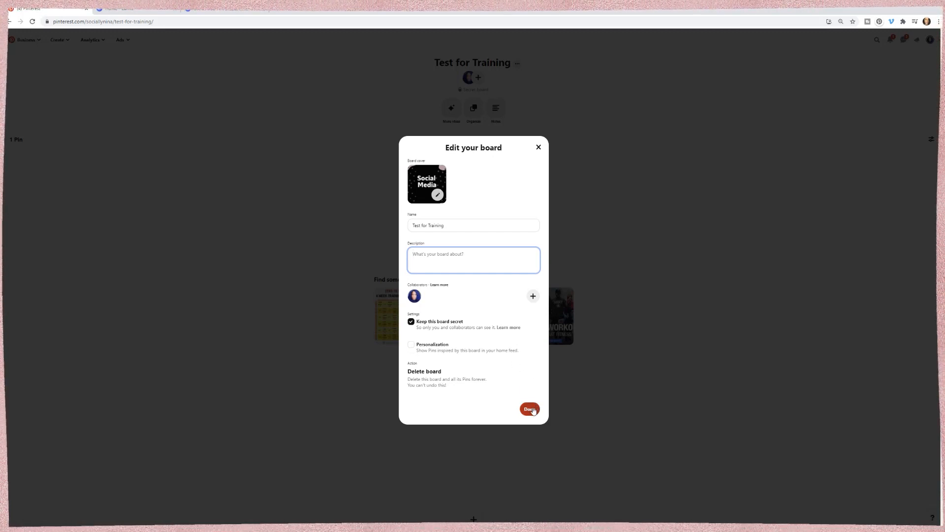
click(530, 408)
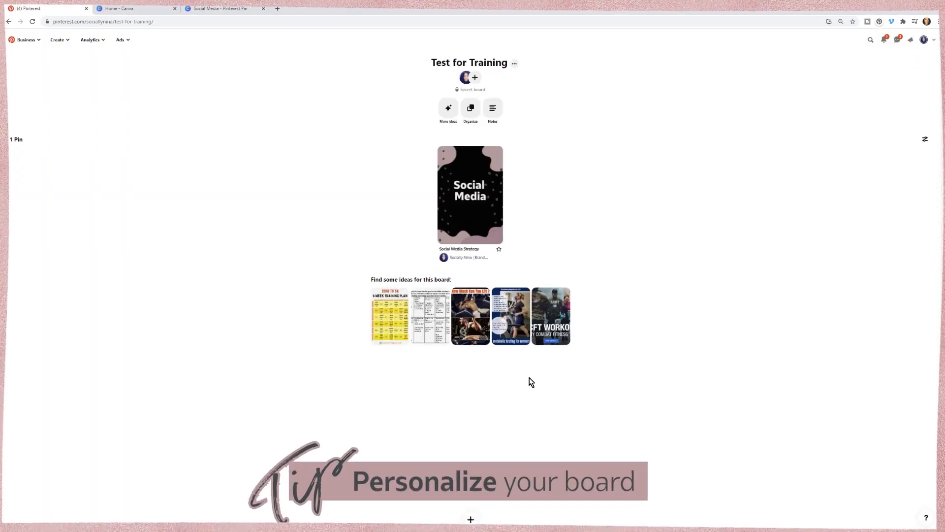
mouse_move(521, 209)
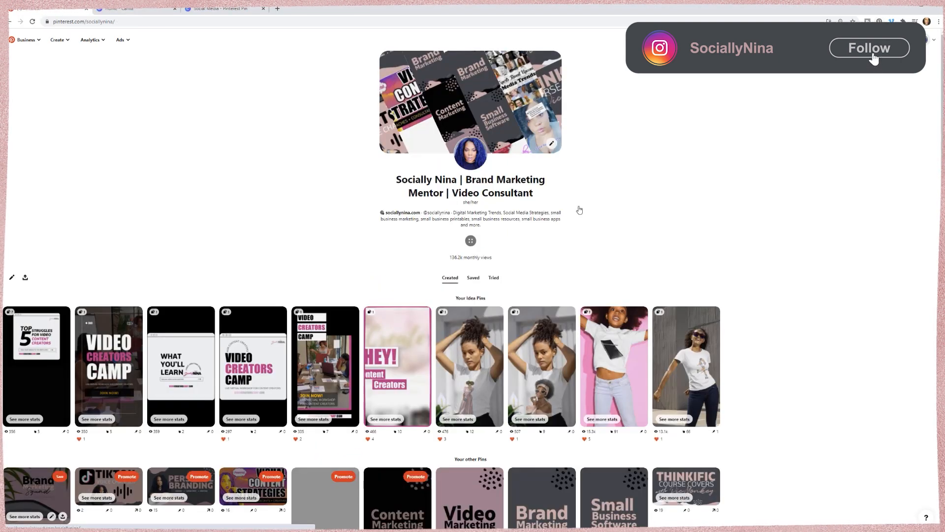
View the profile's saved boards showing Test for Training with its Social Media cover.
click(473, 277)
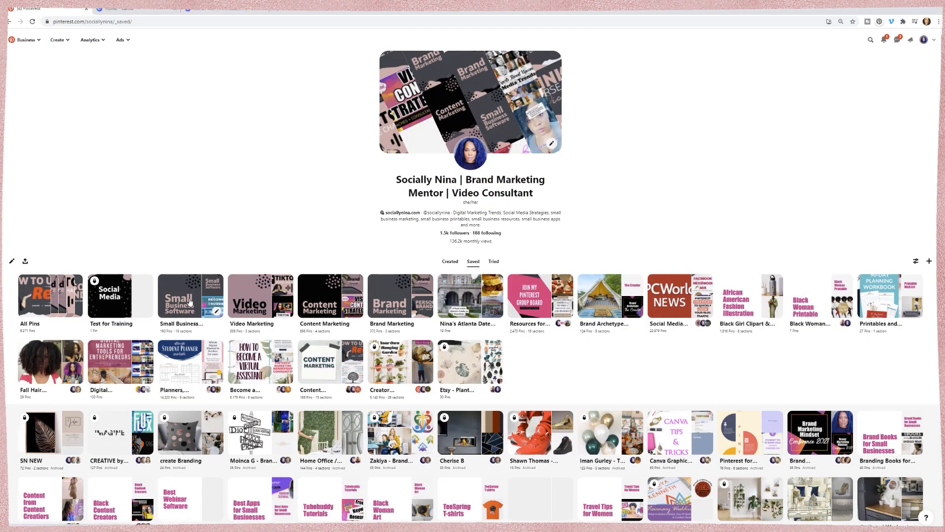
click(190, 296)
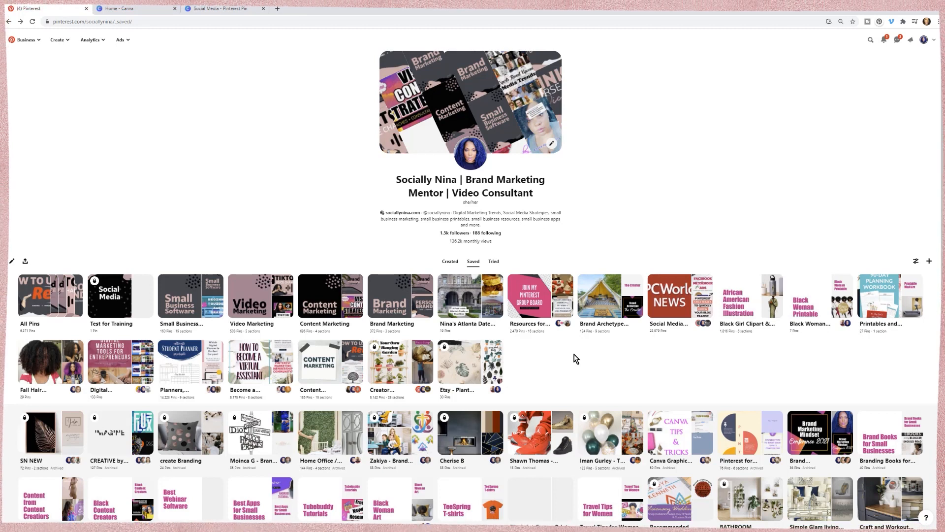
scroll(down, 3)
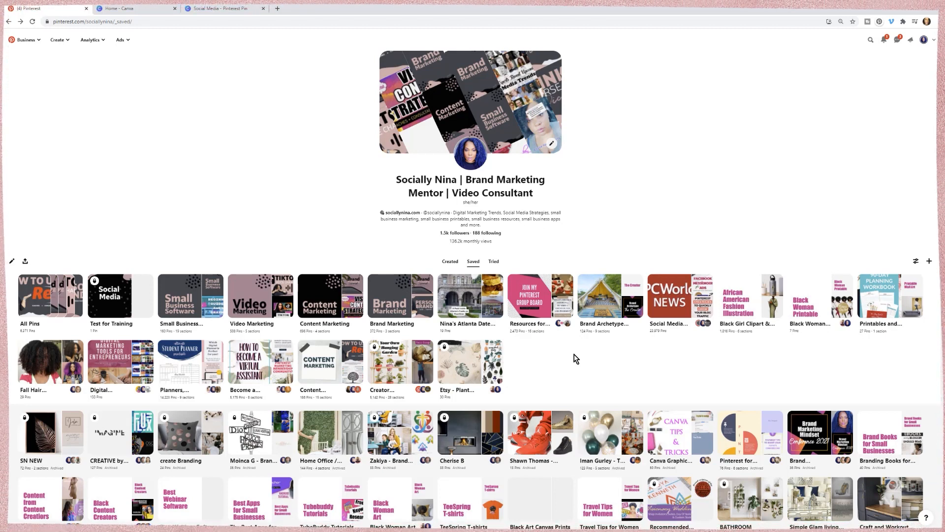